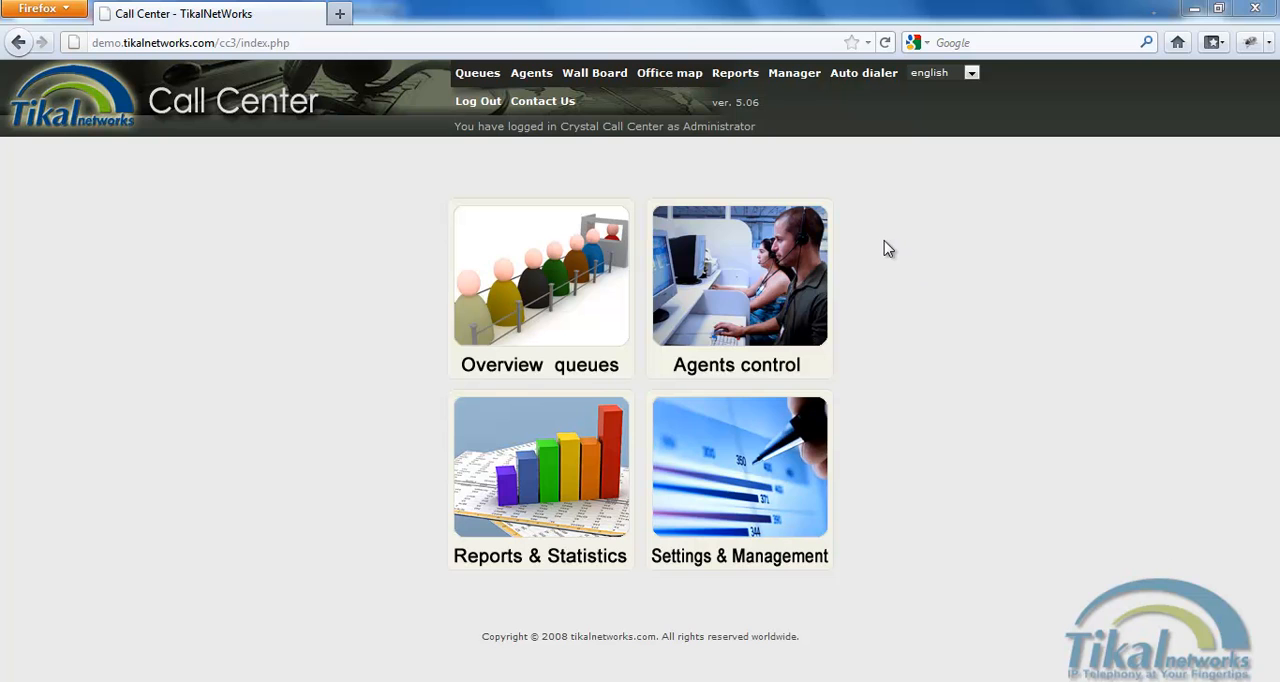
Open the Settings & Management tile to reach the Queues Manager listing queues 2000 and 2001.
click(793, 72)
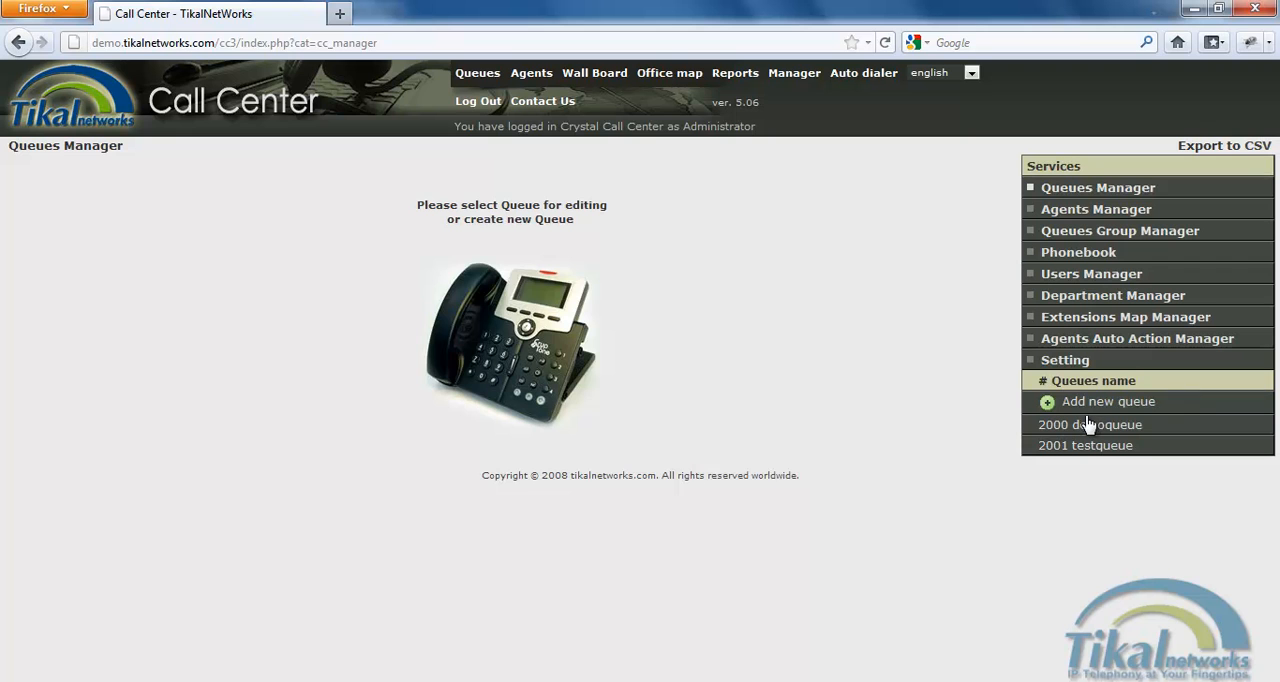
Add a new queue named demoqueue2 and start entering queue ID 2002.
click(1108, 401)
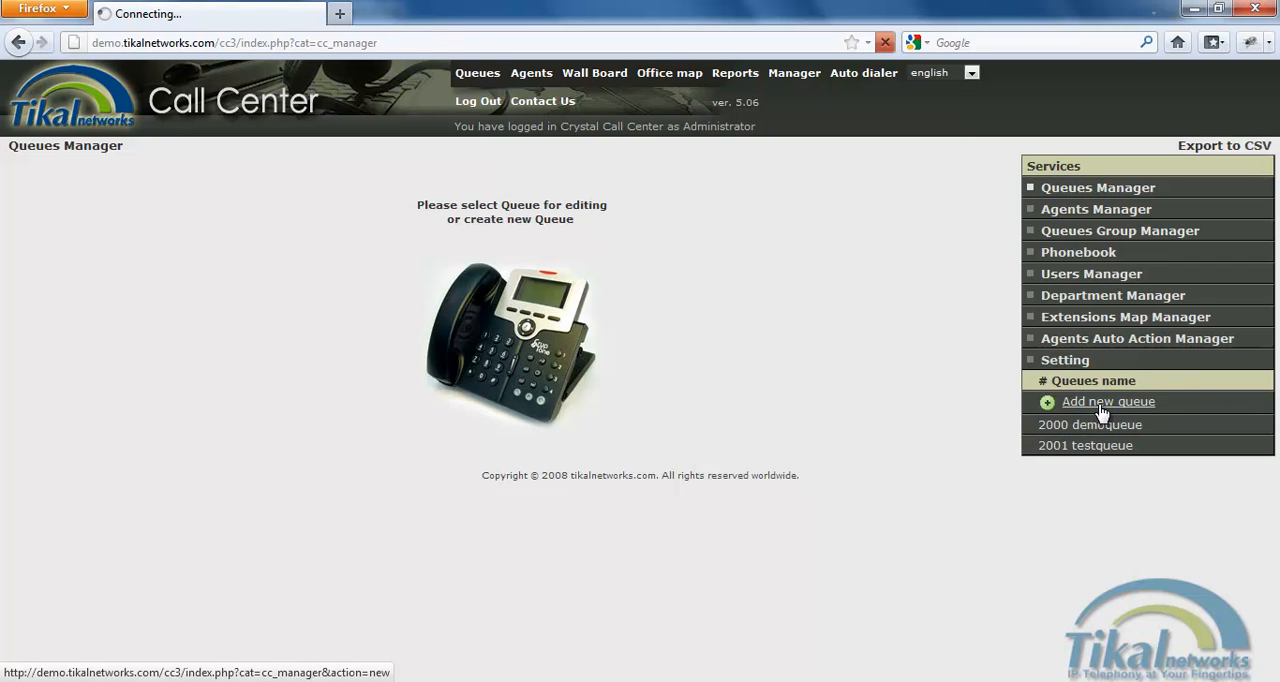
click(1108, 401)
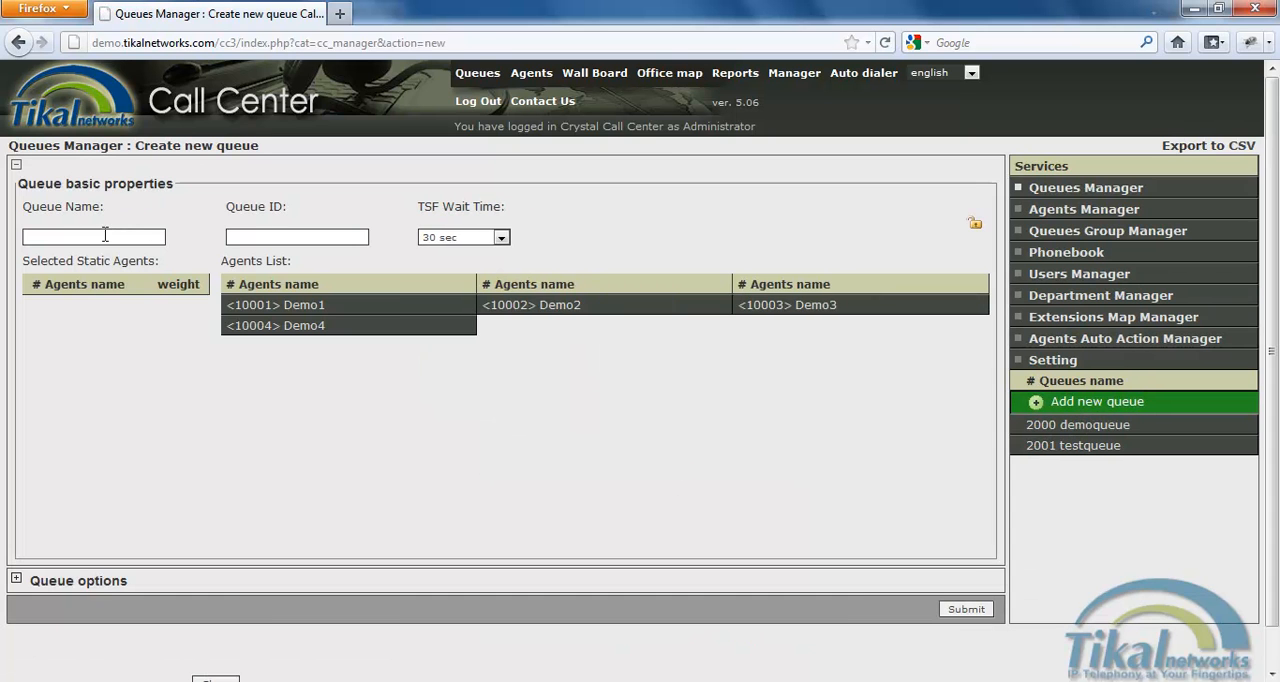
text(demo)
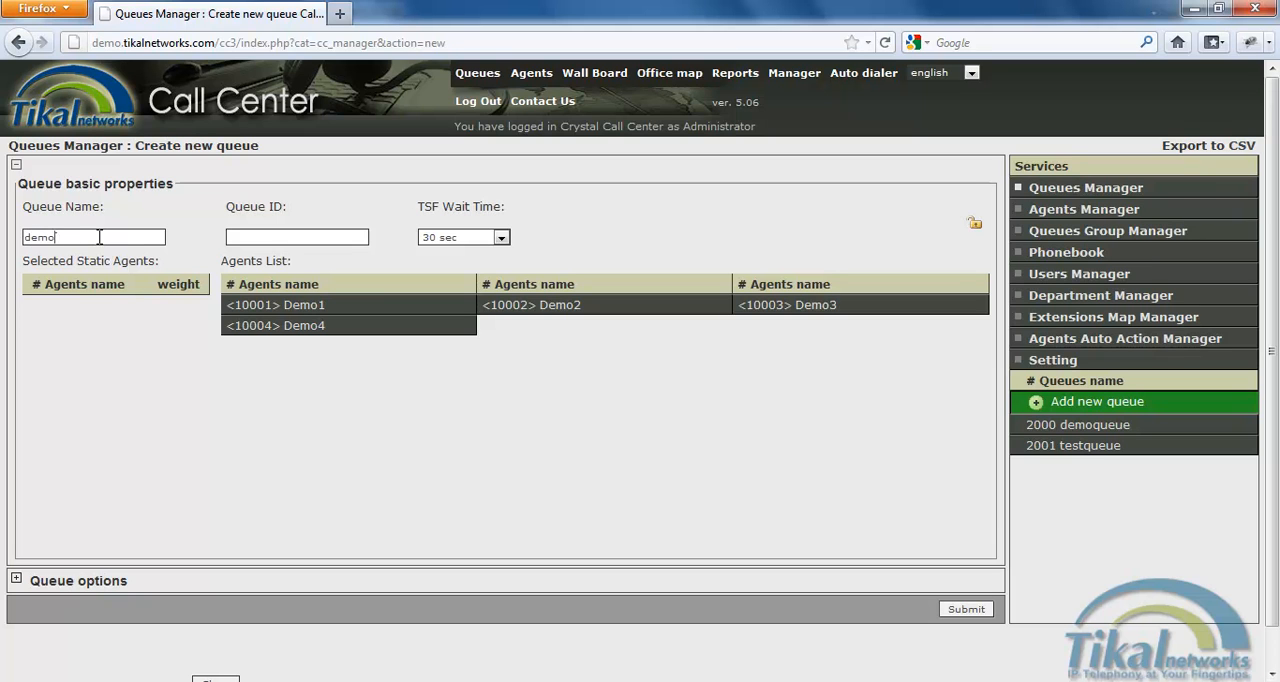
text(queue2)
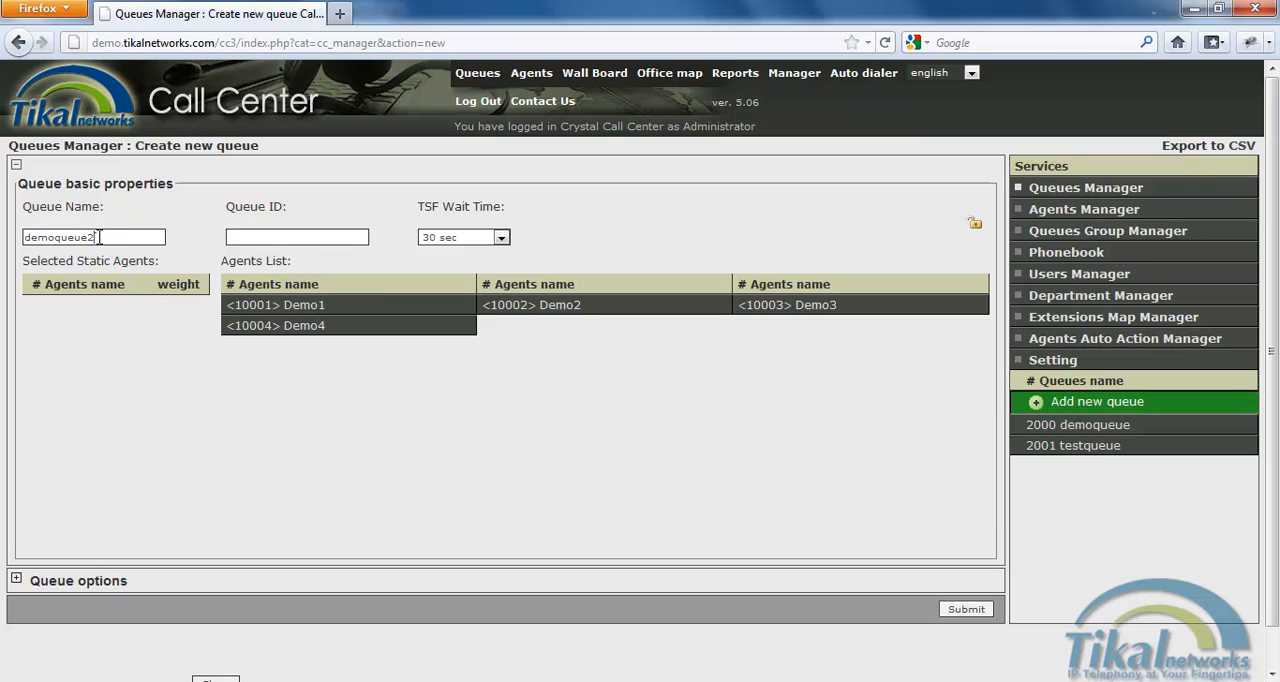
text(2002)
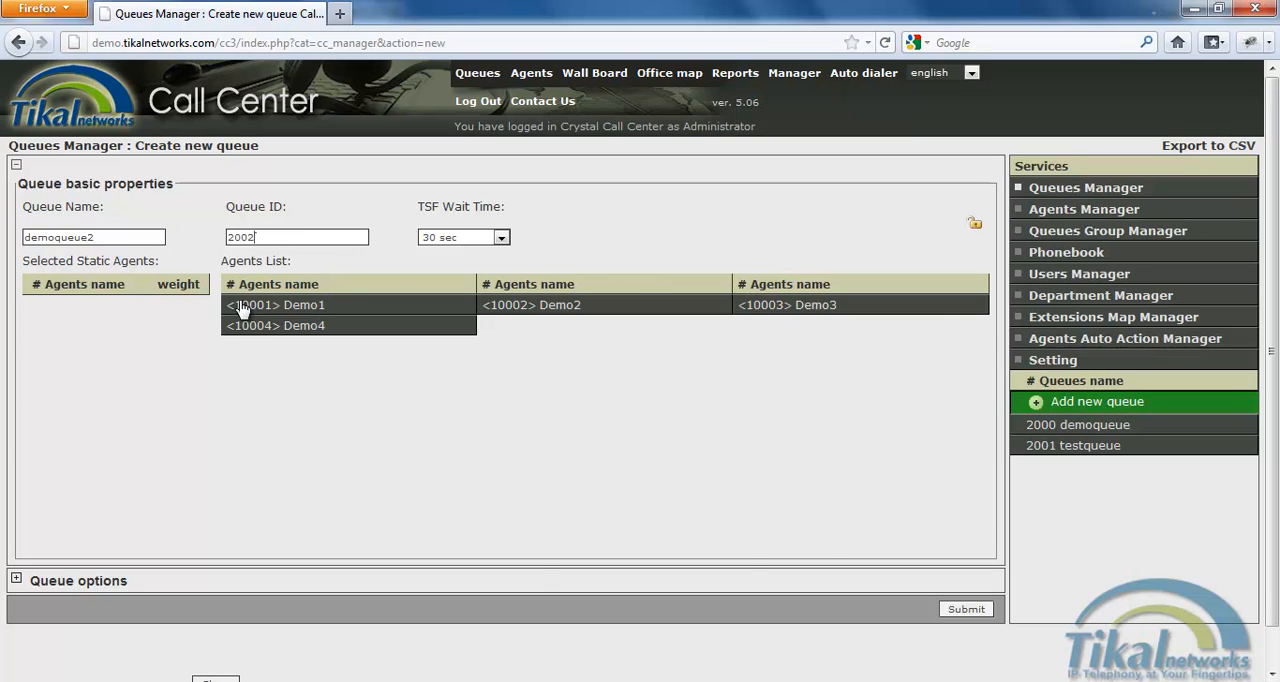
mouse_move(824, 447)
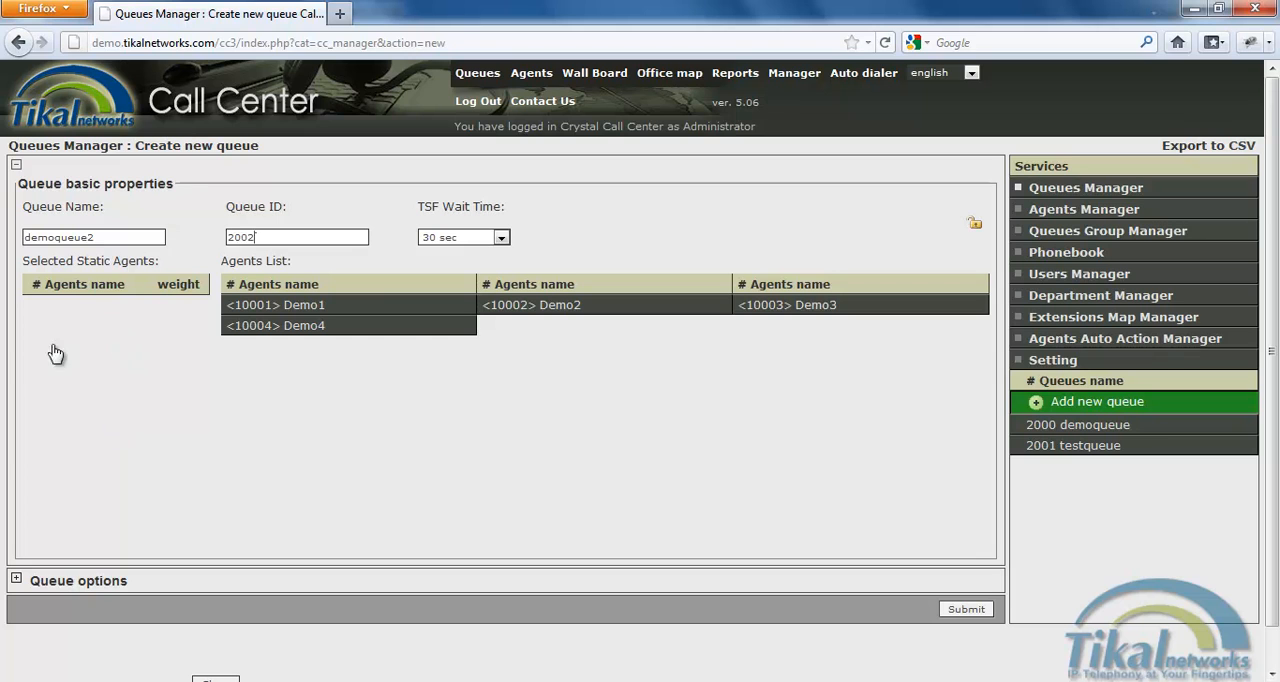
mouse_move(438, 320)
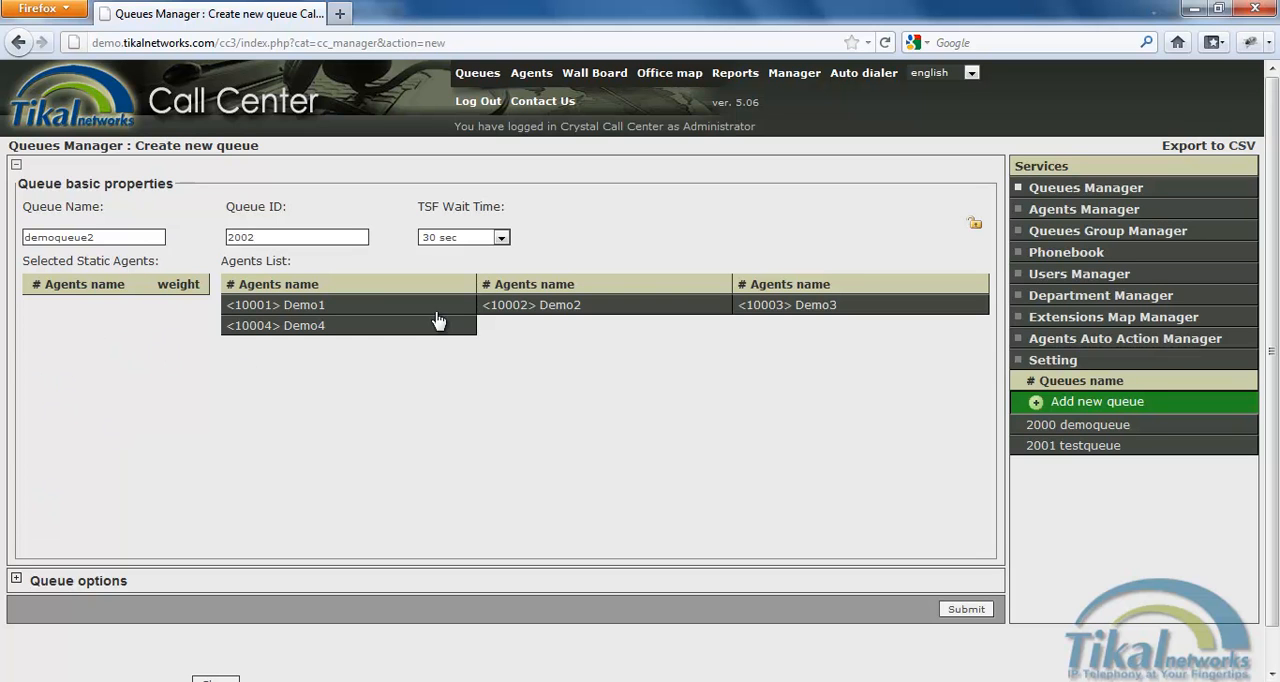
mouse_move(546, 373)
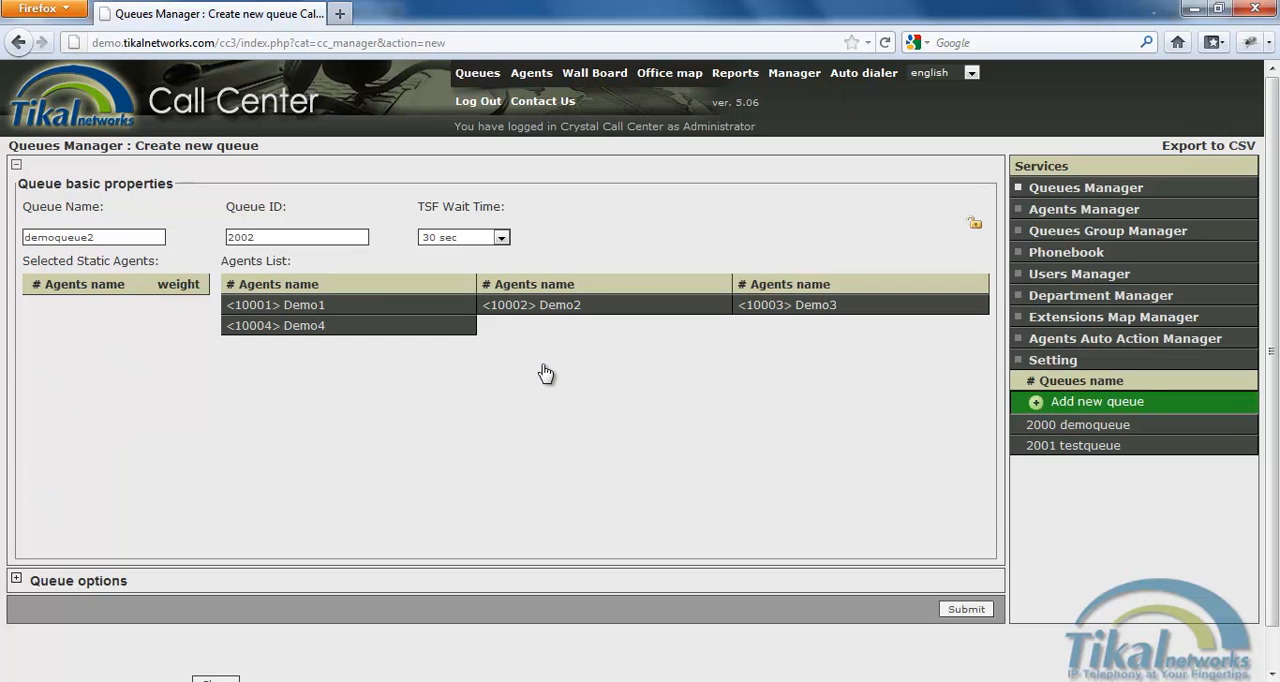
mouse_move(420, 333)
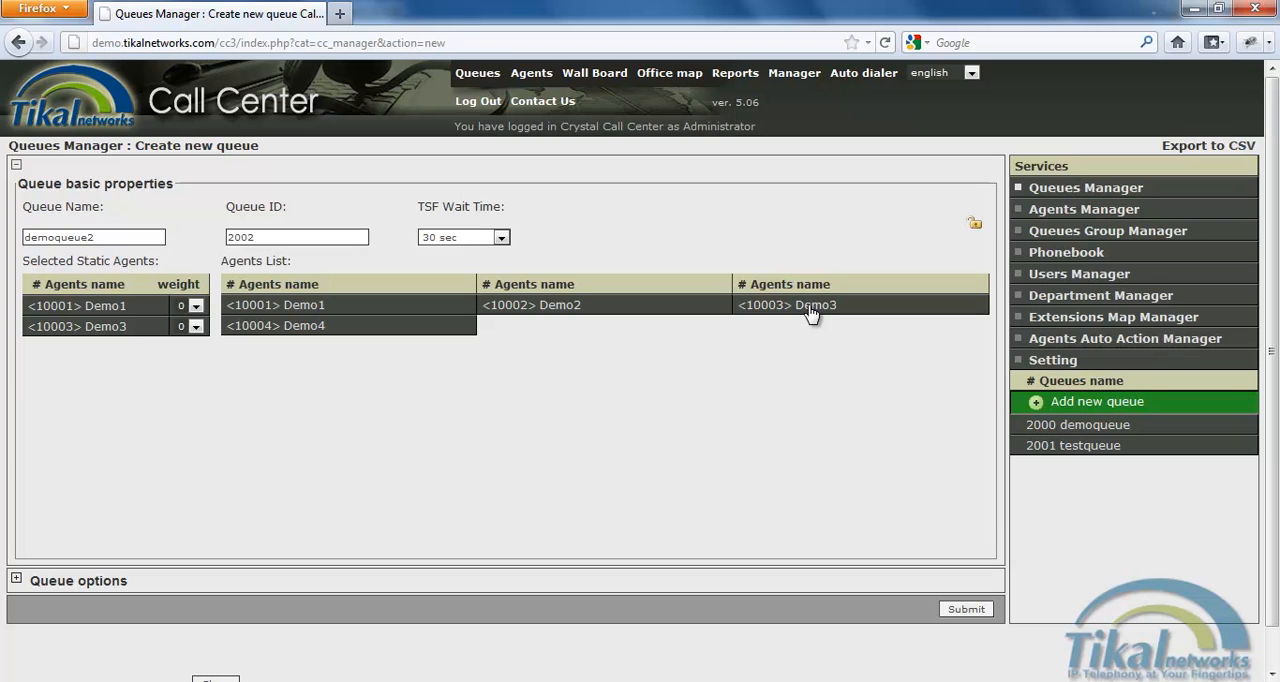
mouse_move(88, 322)
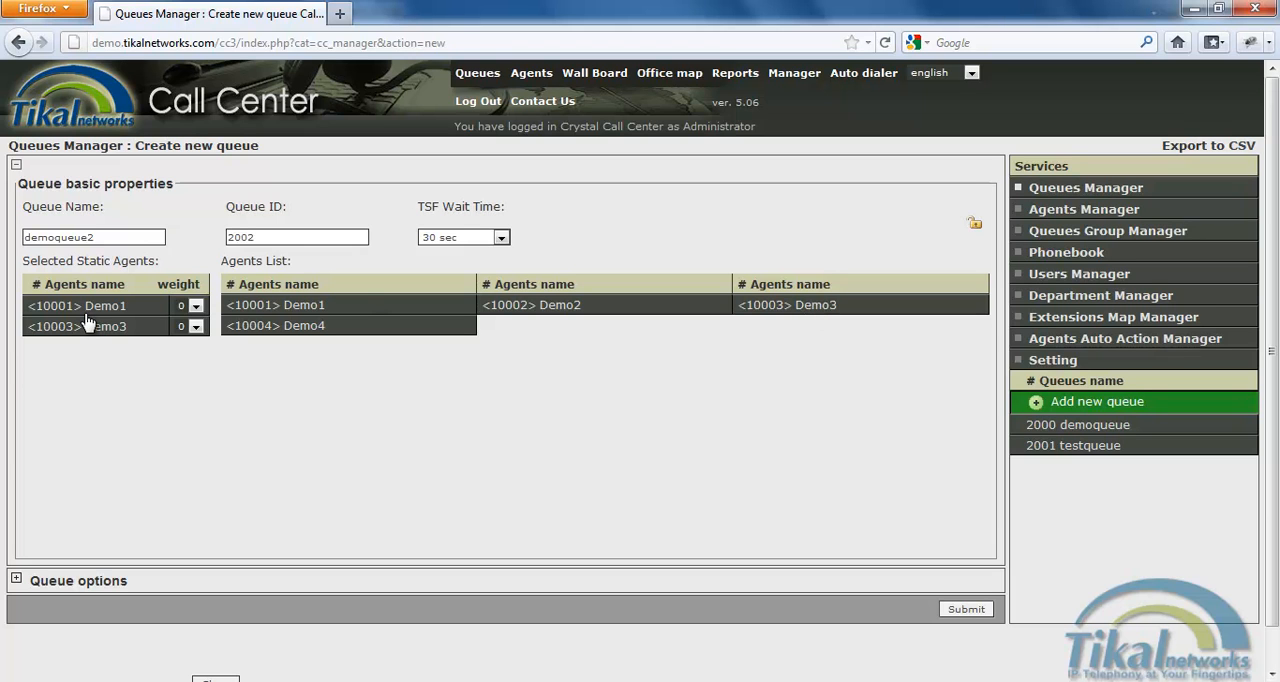
mouse_move(150, 338)
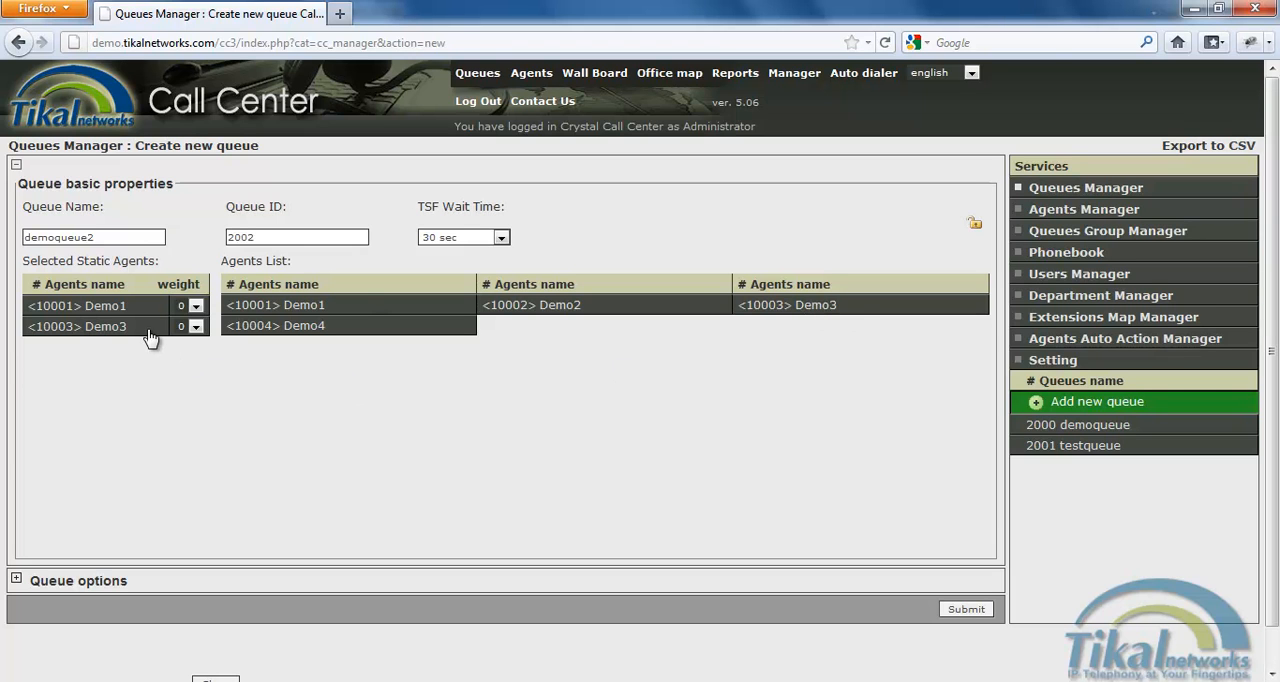
Remove Demo3 from the static agents and add it back alongside Demo1.
double_click(77, 326)
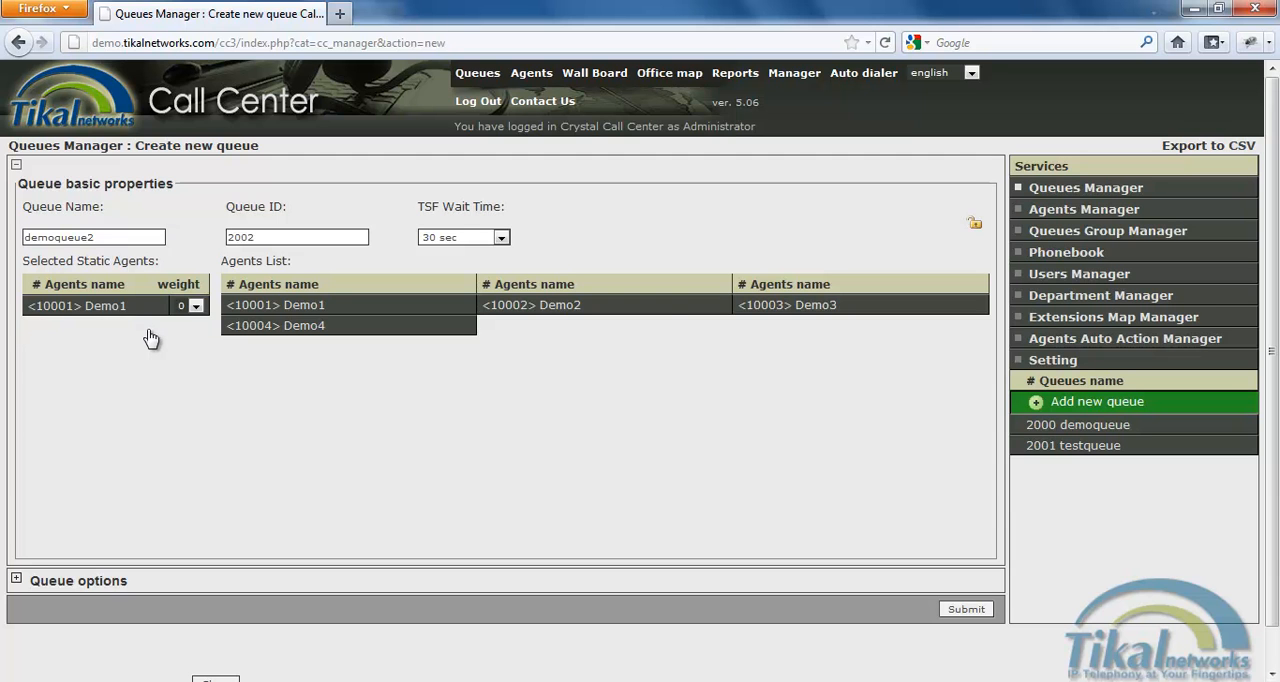
click(786, 305)
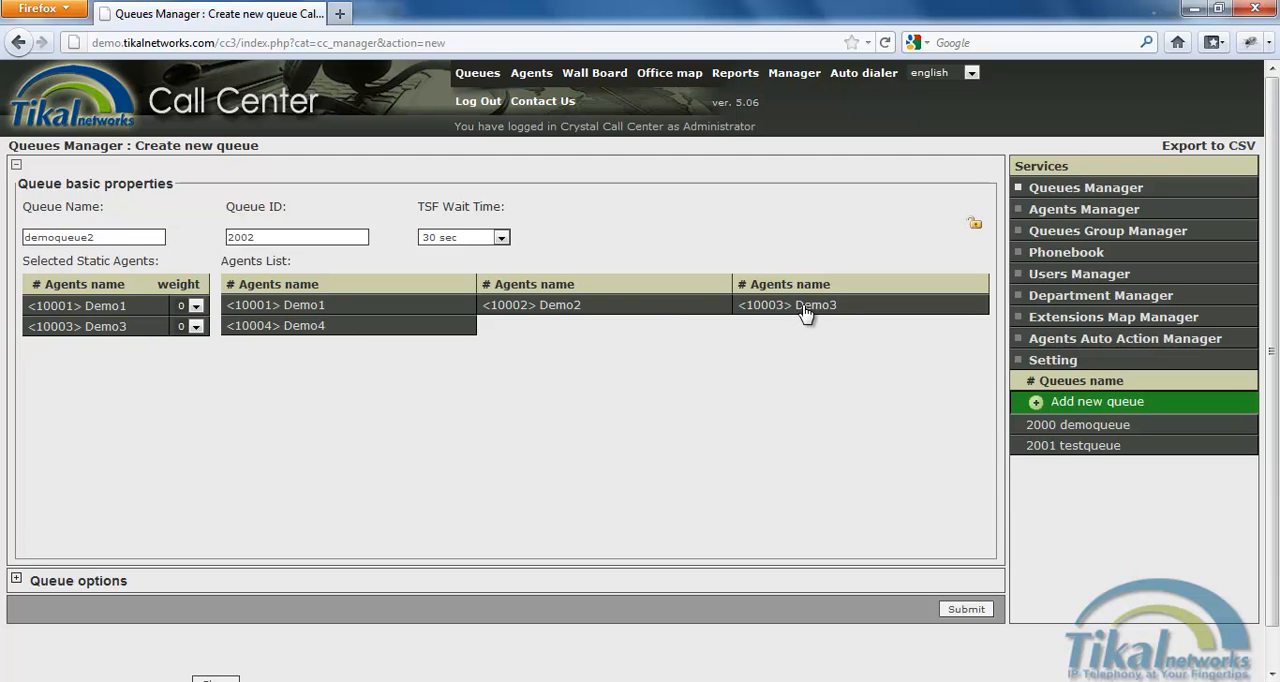
scroll(down, 3)
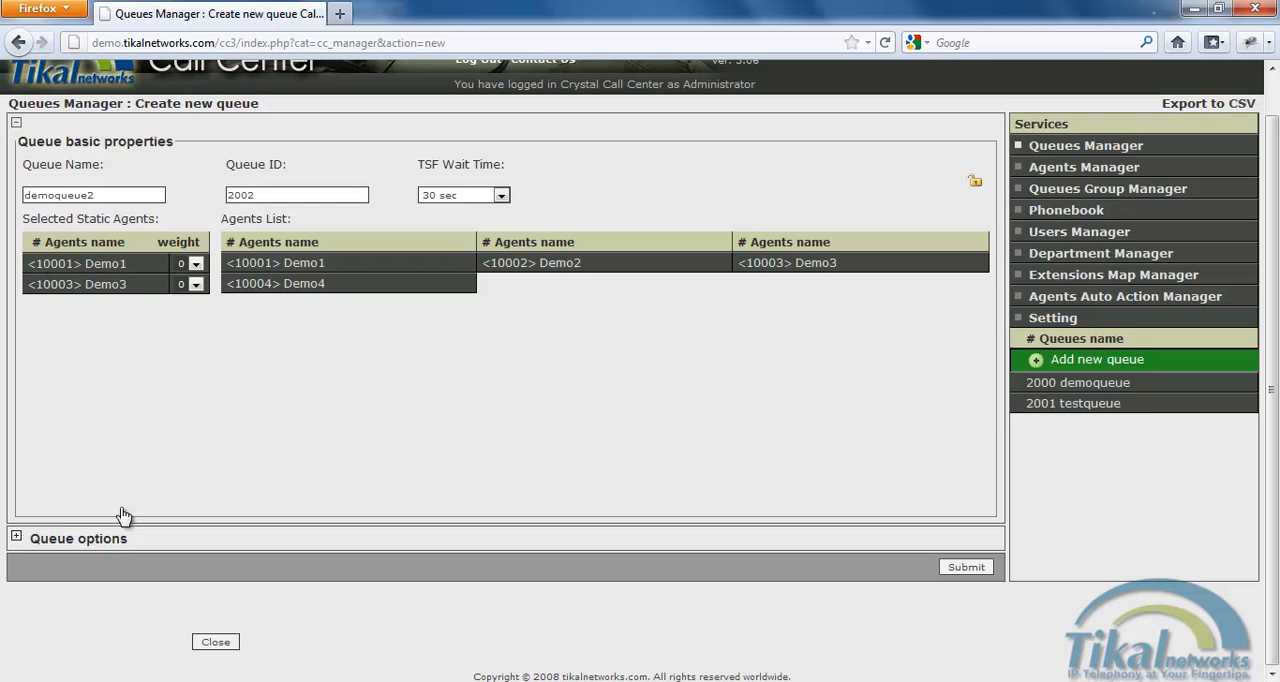
click(16, 538)
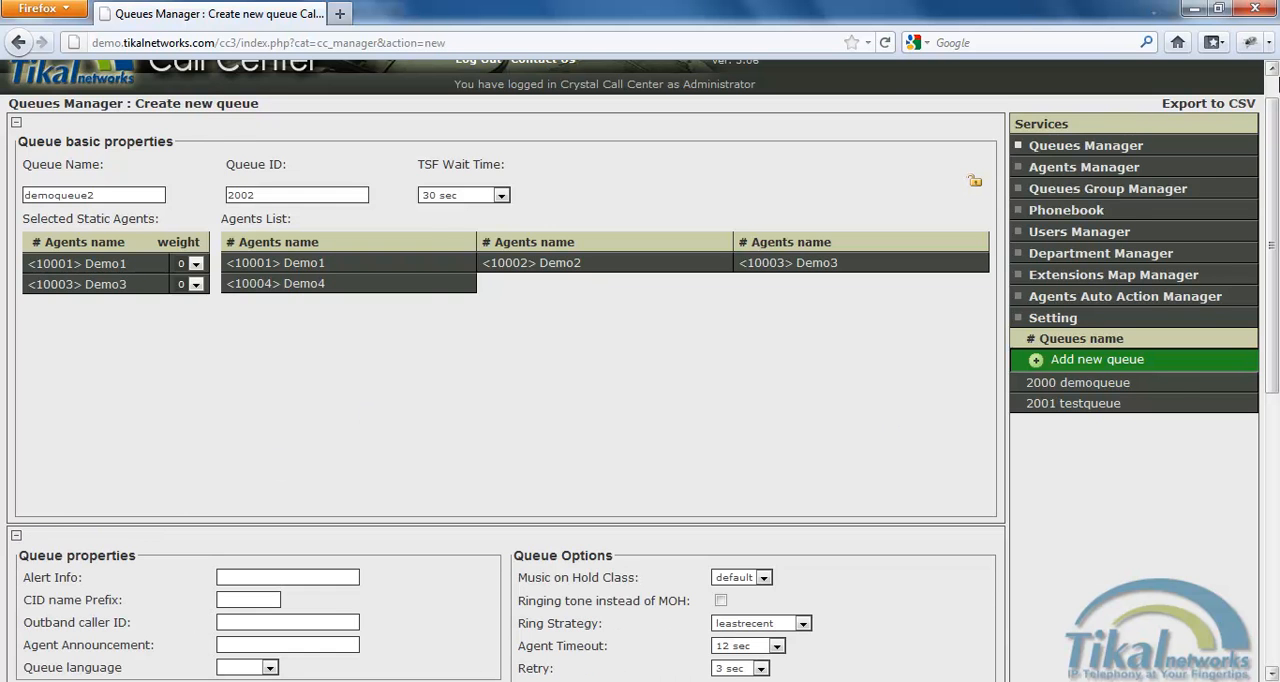
scroll(down, 3)
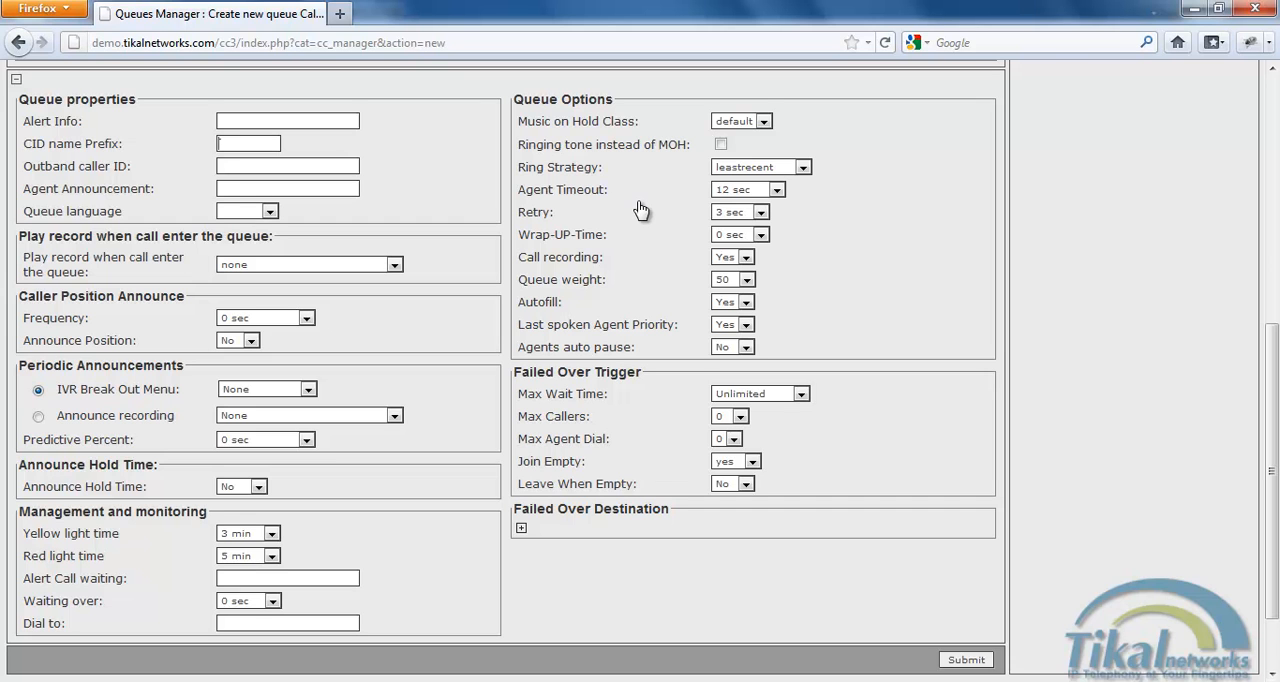
text(s)
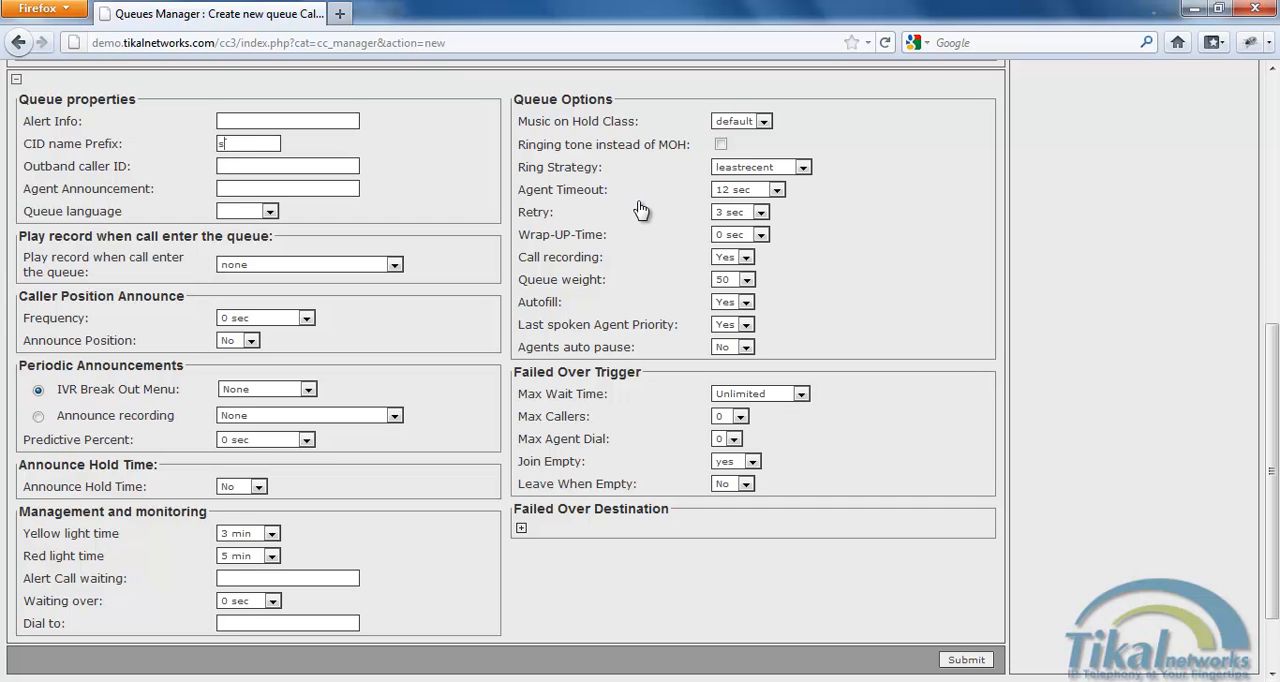
text(u)
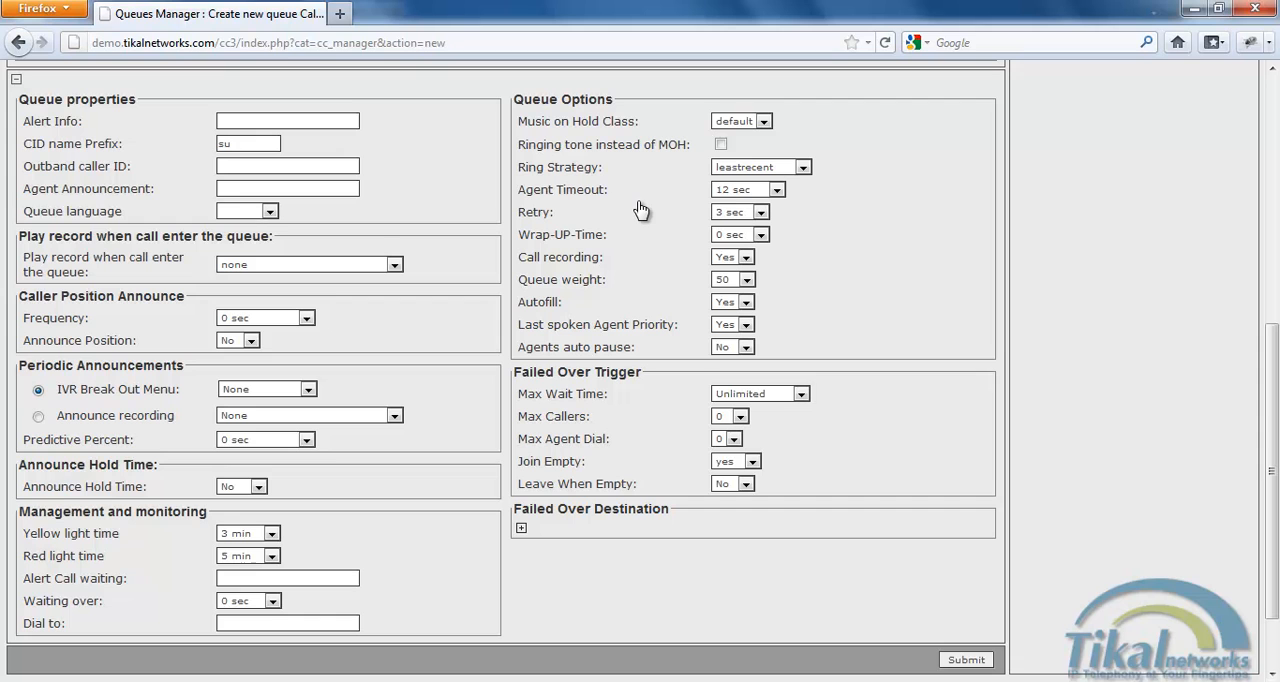
mouse_move(358, 152)
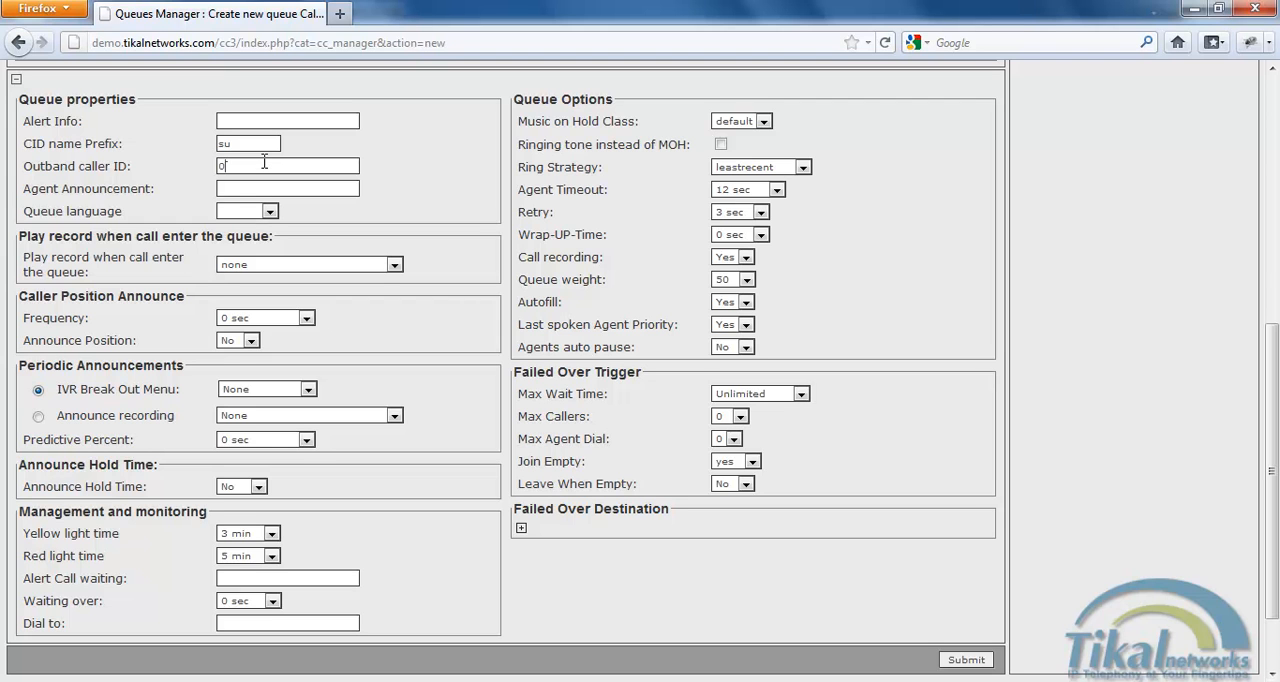
text(732209191)
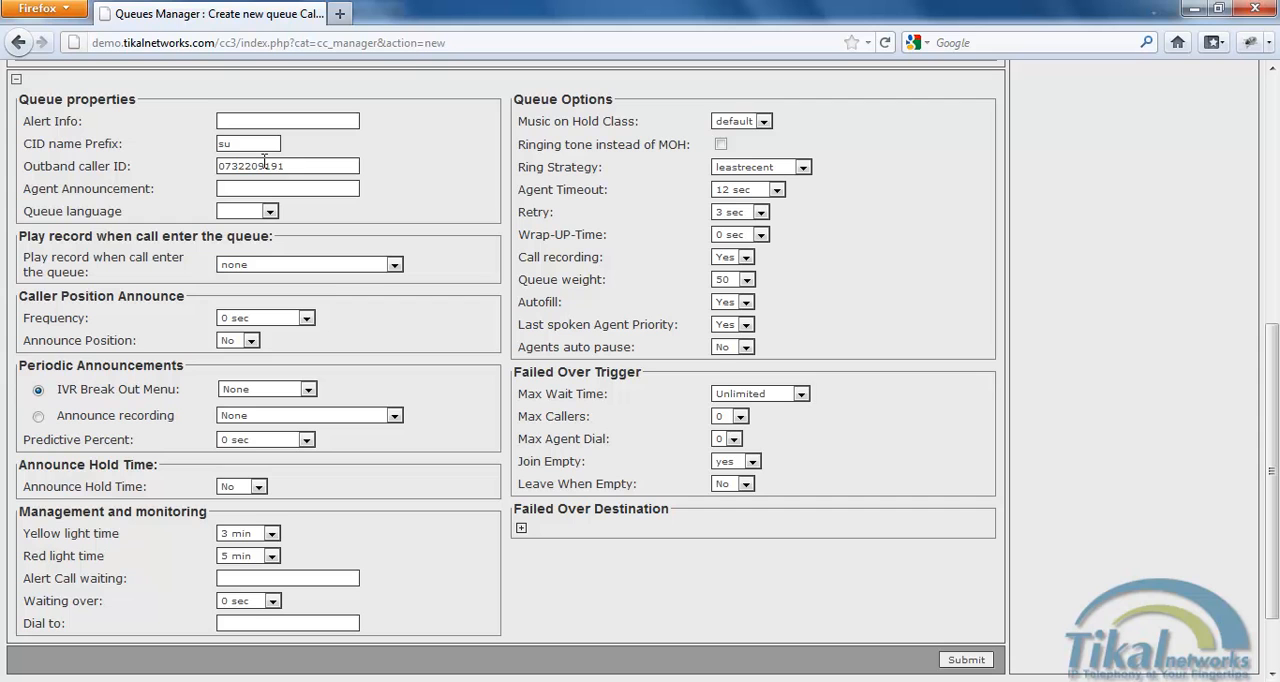
Choose english in the Queue language dropdown.
click(269, 211)
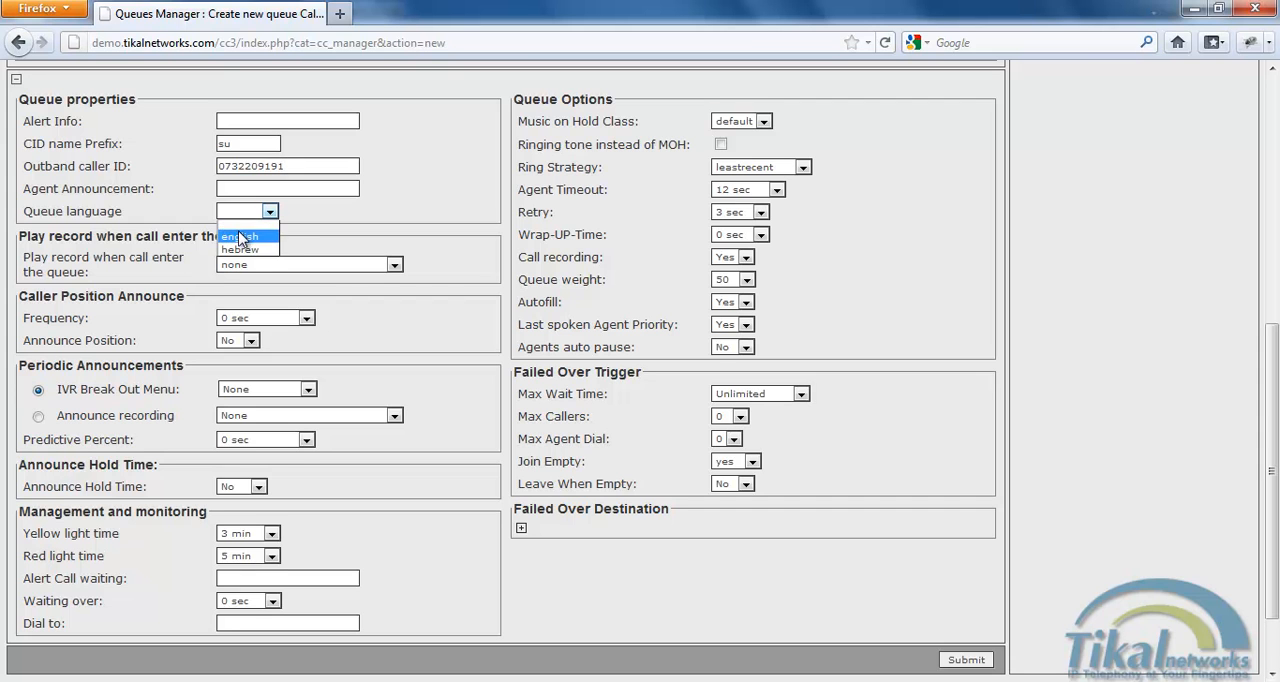
click(240, 236)
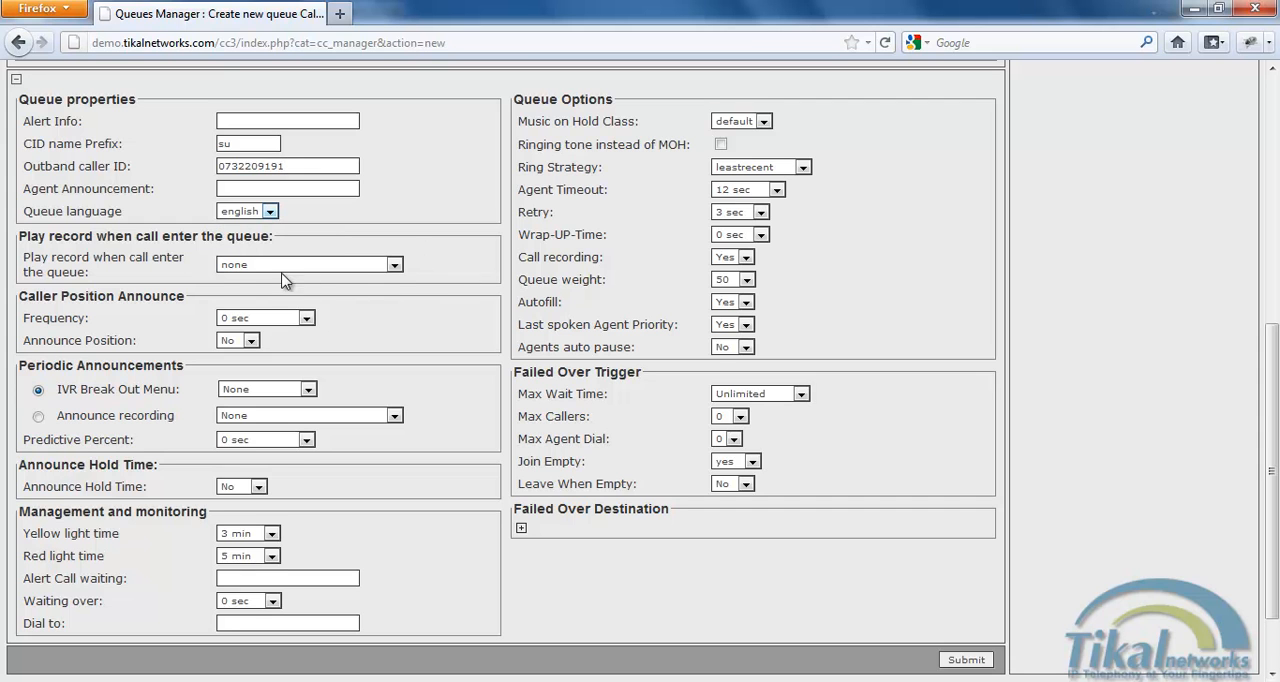
mouse_move(221, 285)
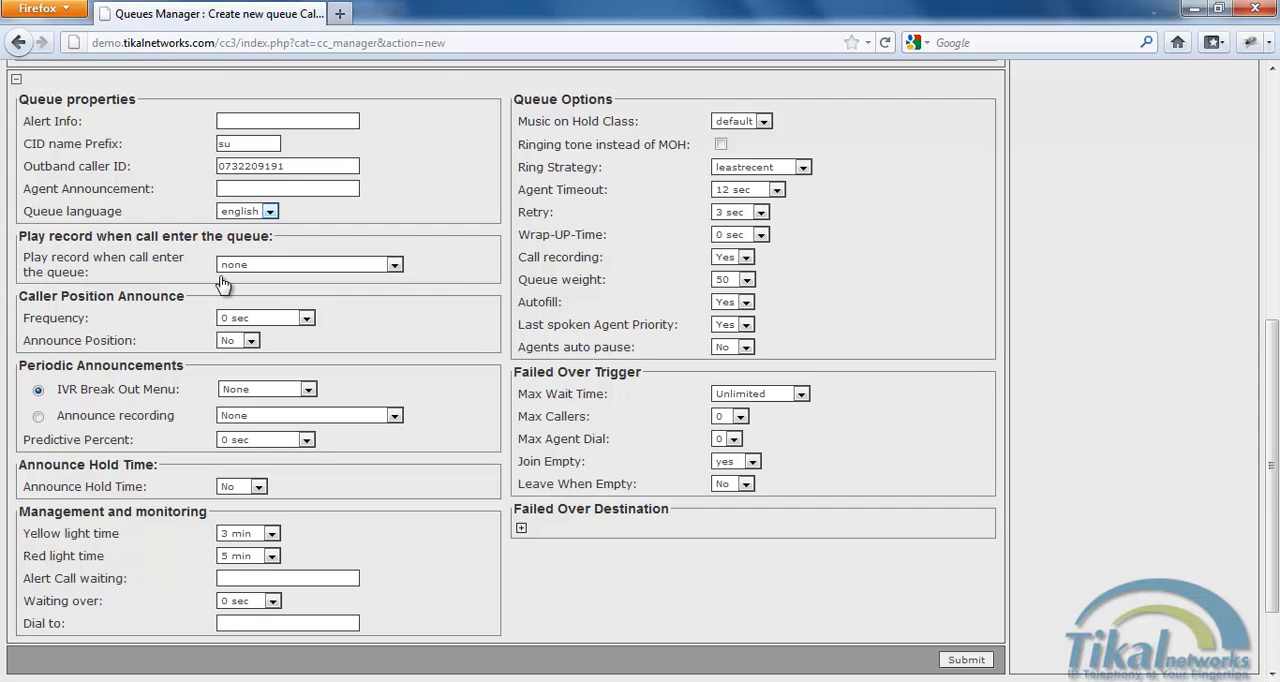
mouse_move(497, 248)
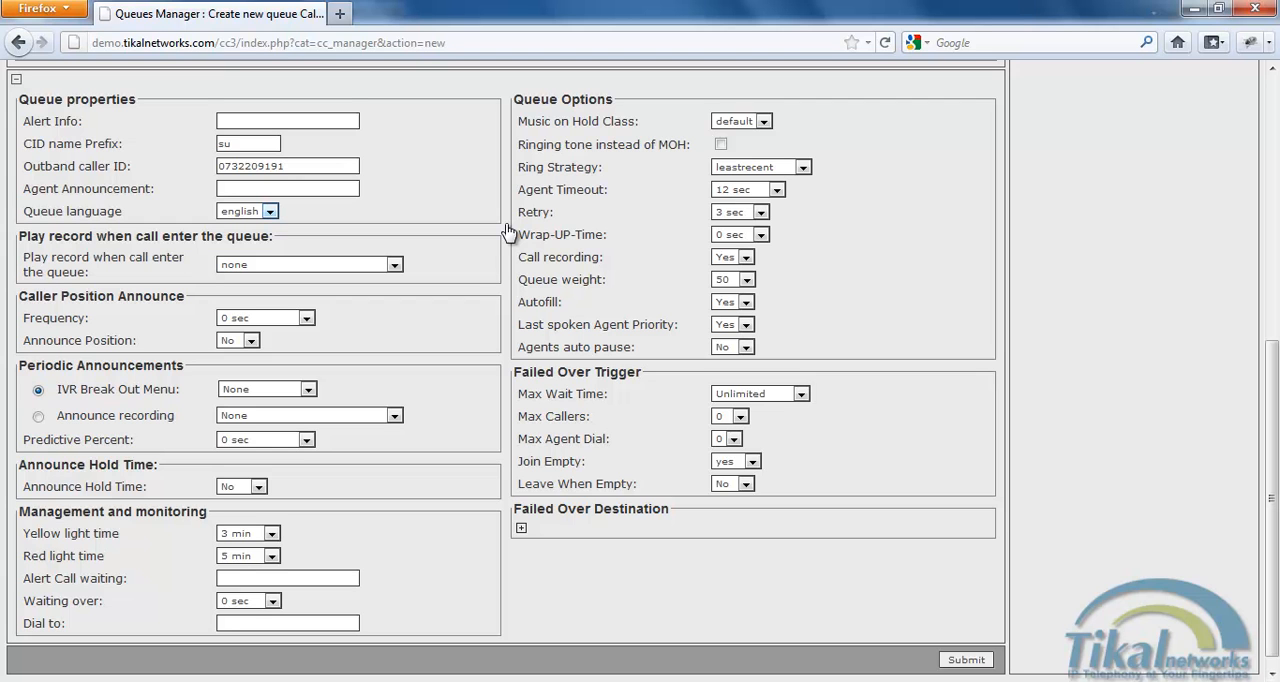
mouse_move(495, 231)
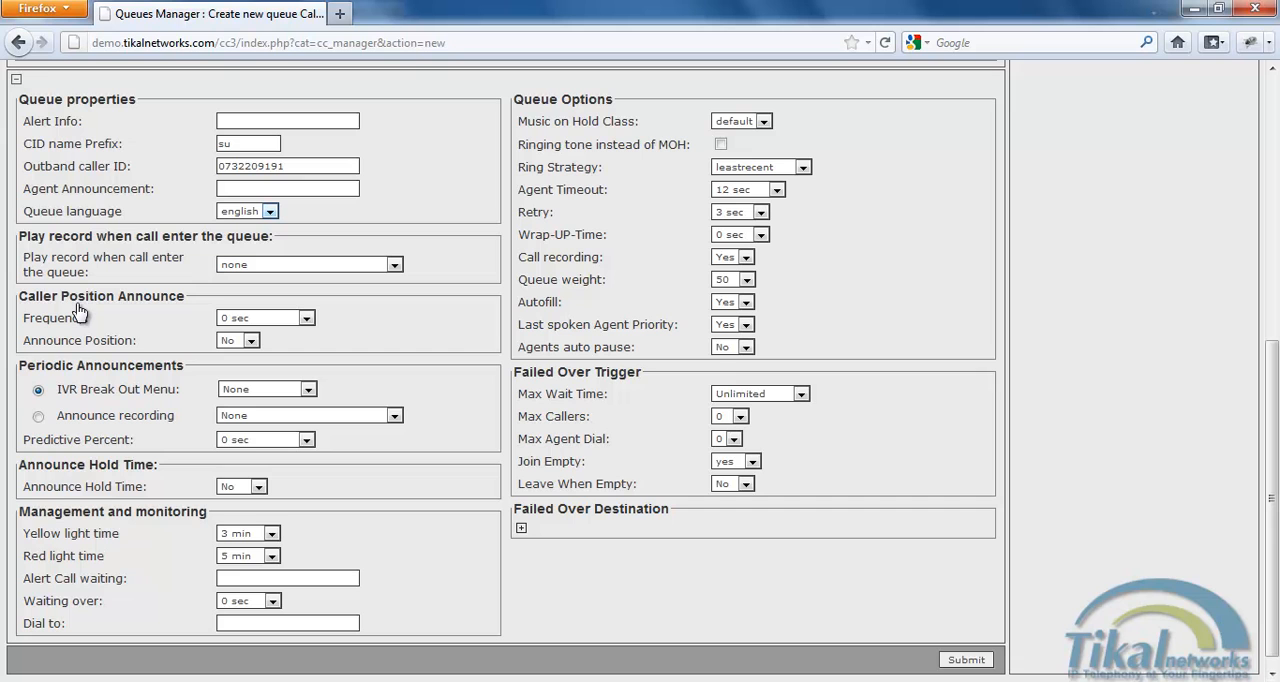
mouse_move(262, 322)
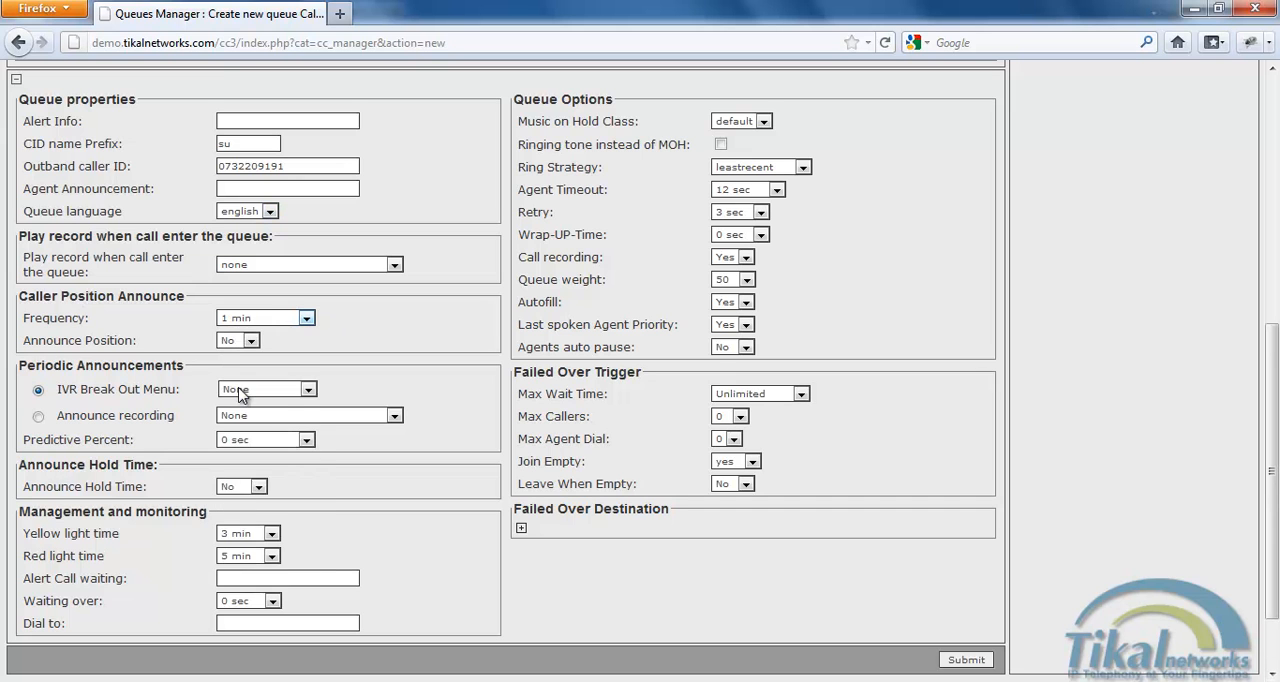
Turn on caller position announcements every 1 min and set Announce Hold Time to Yes.
click(237, 340)
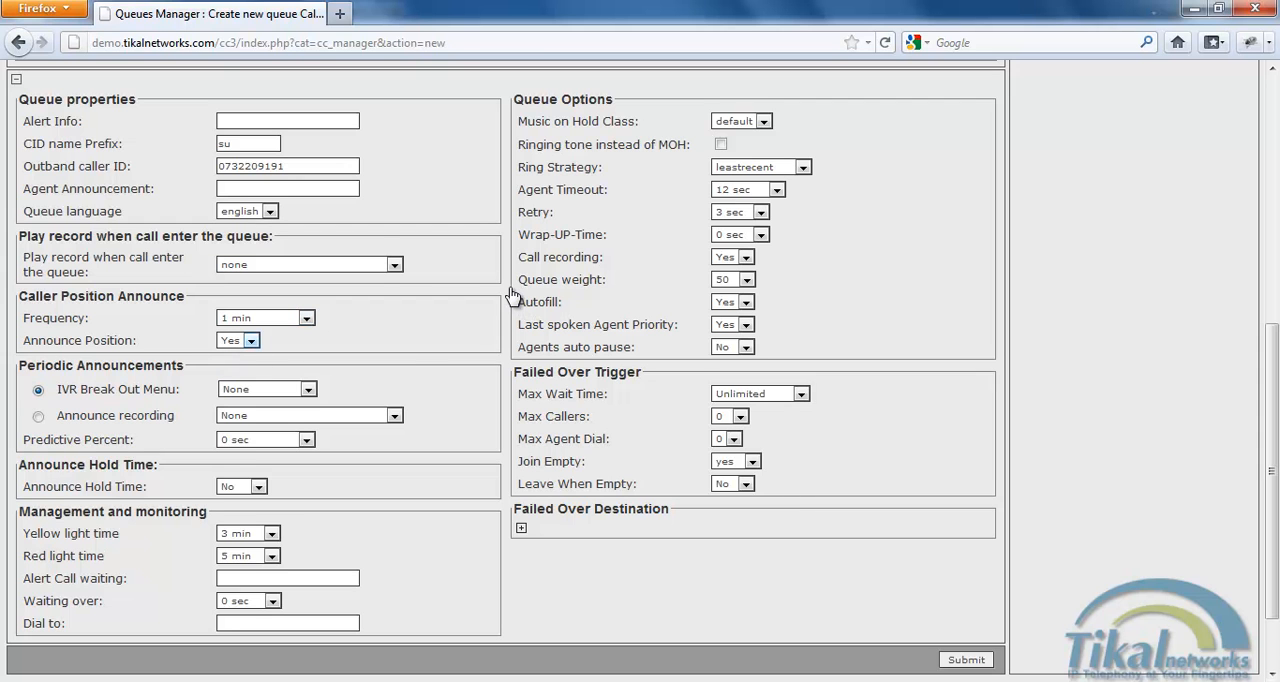
mouse_move(510, 253)
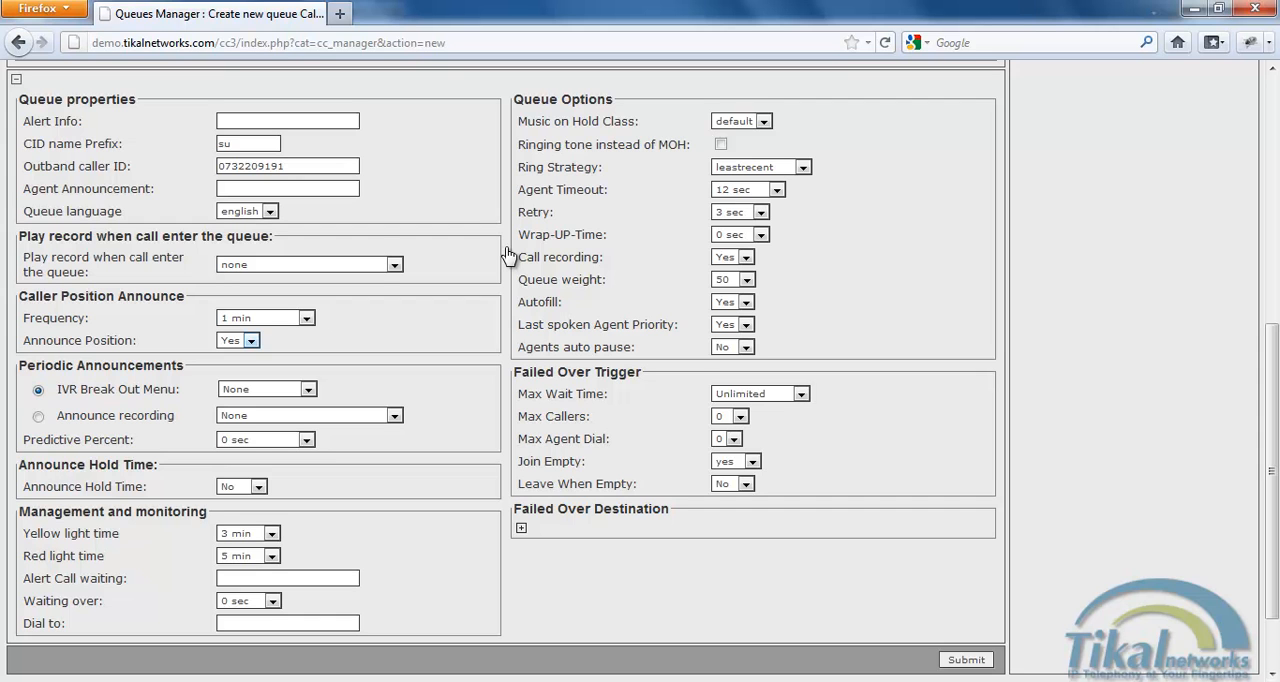
mouse_move(401, 243)
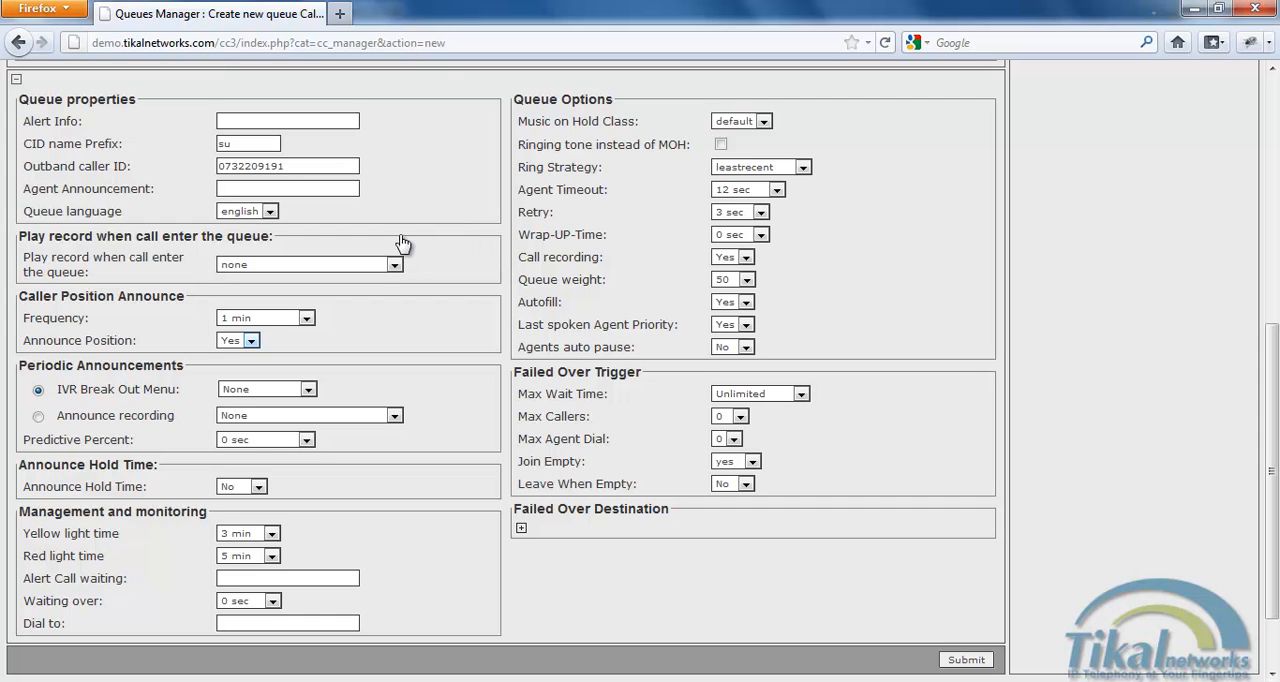
scroll(down, 3)
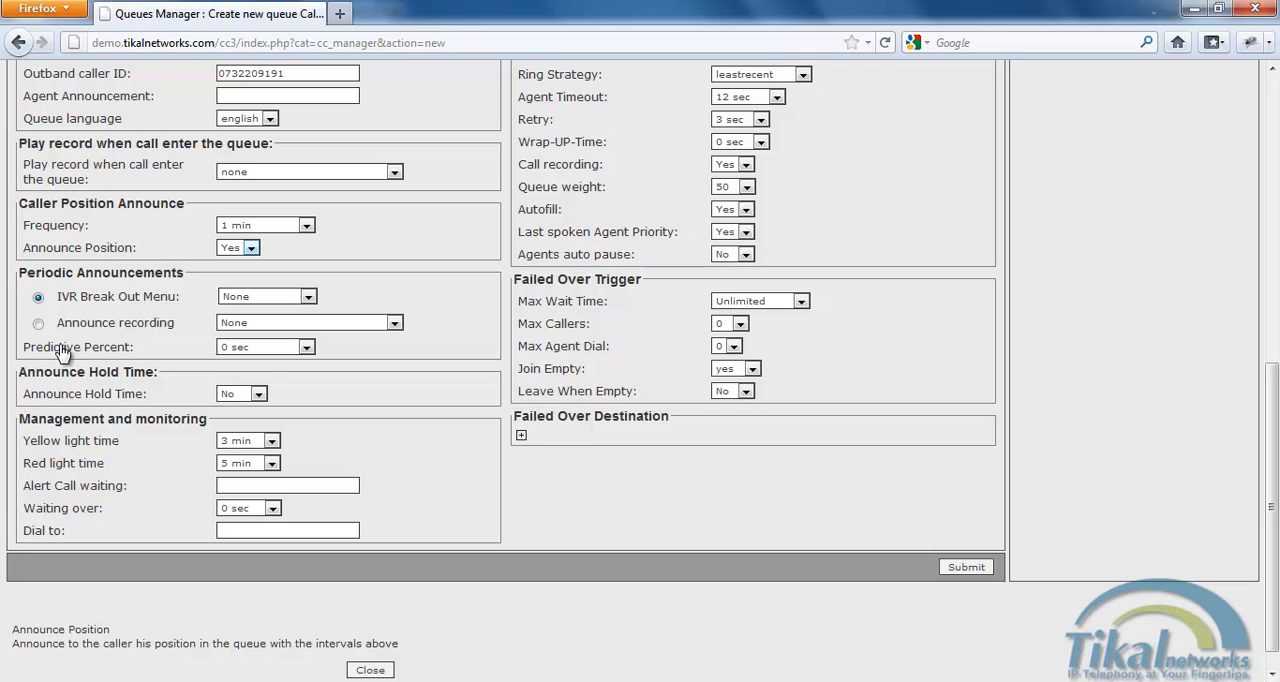
click(259, 393)
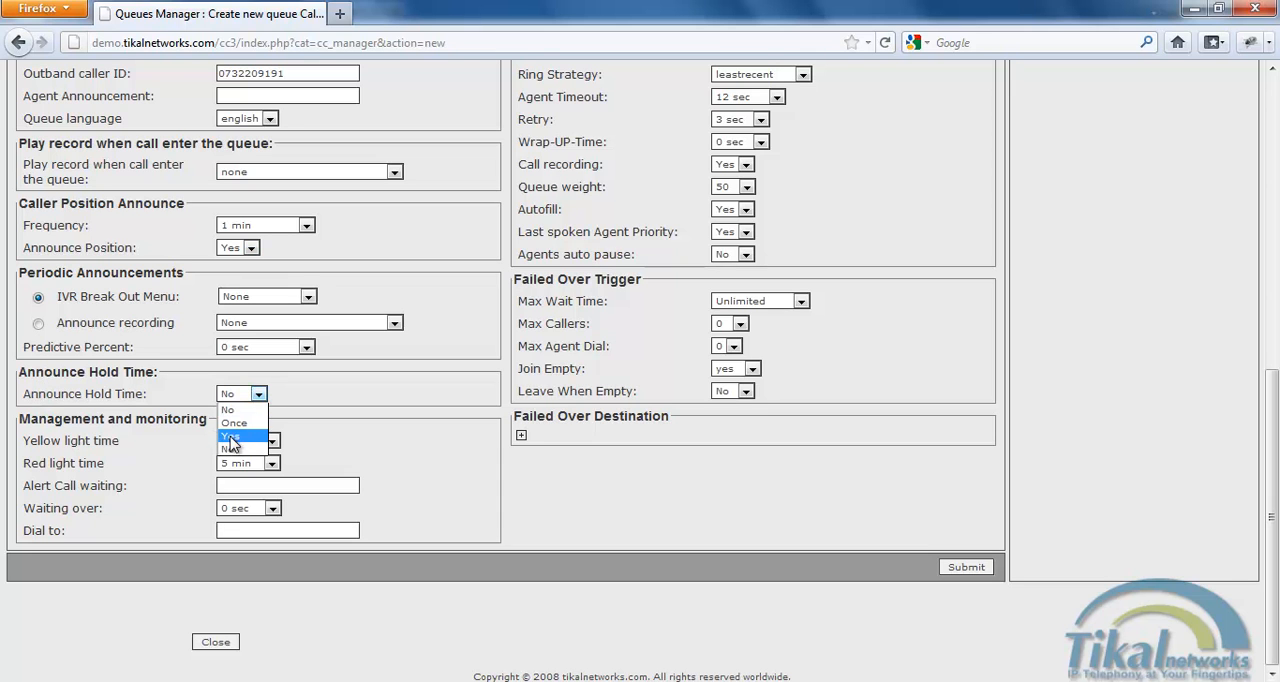
click(233, 435)
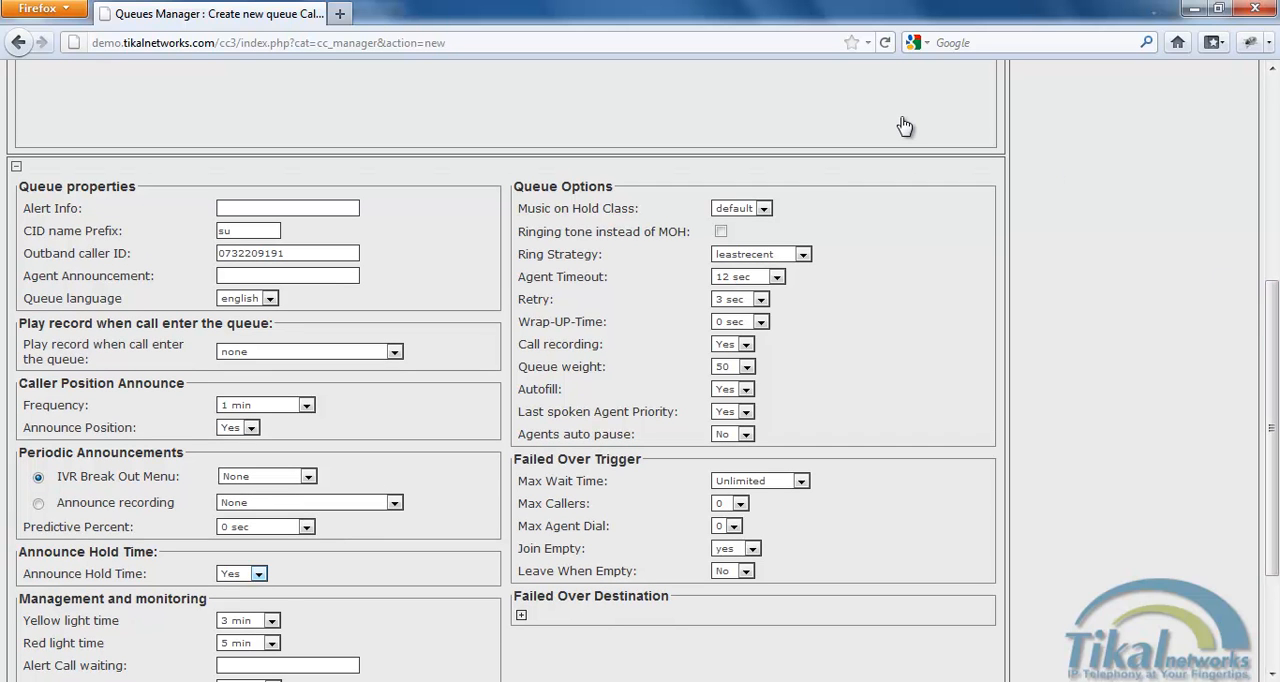
click(740, 208)
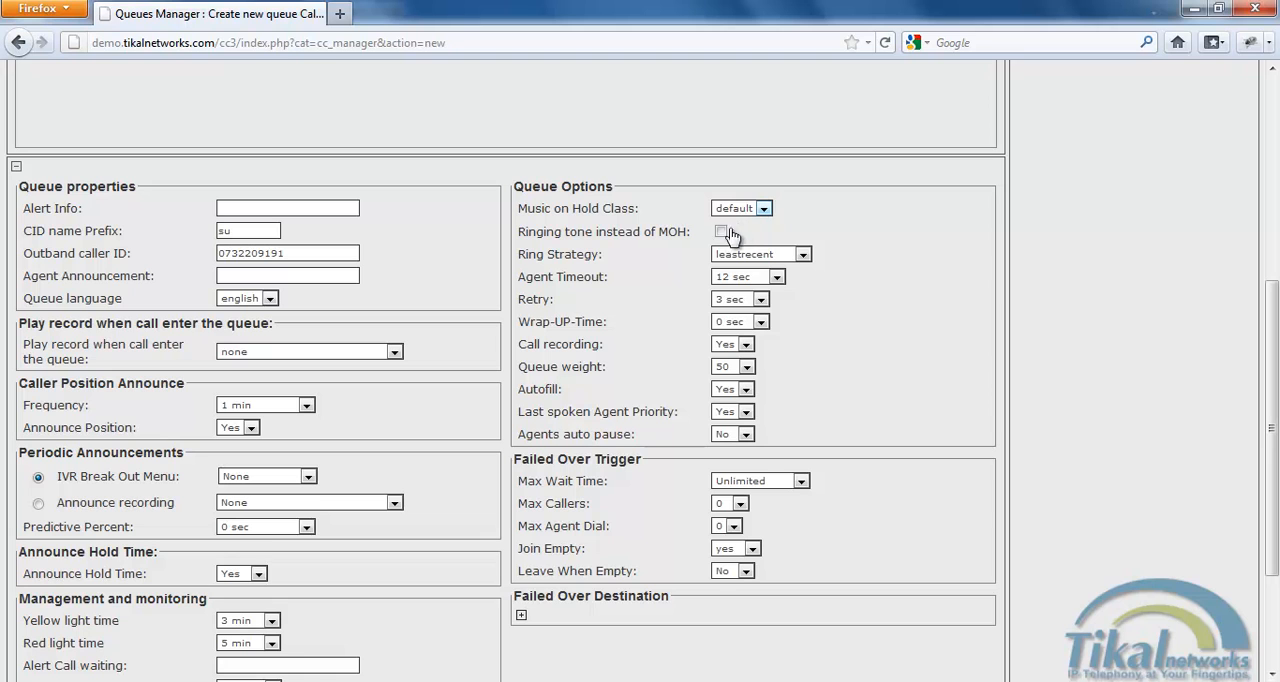
mouse_move(1014, 248)
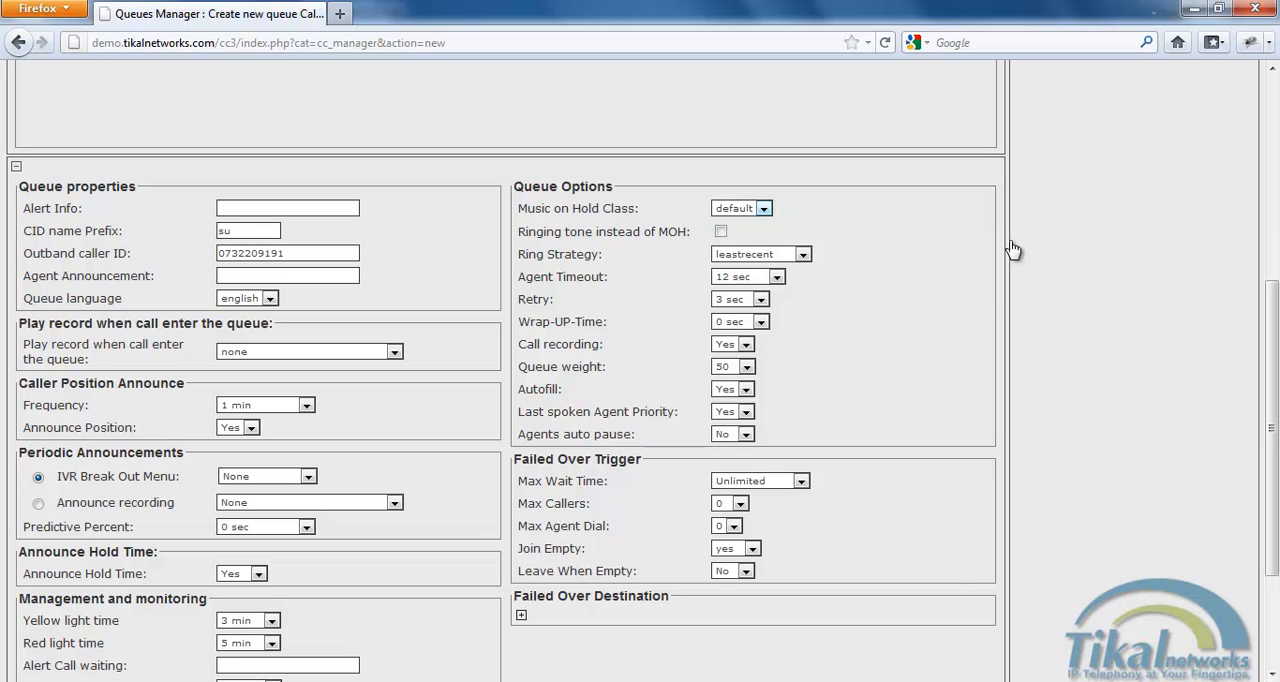
mouse_move(743, 220)
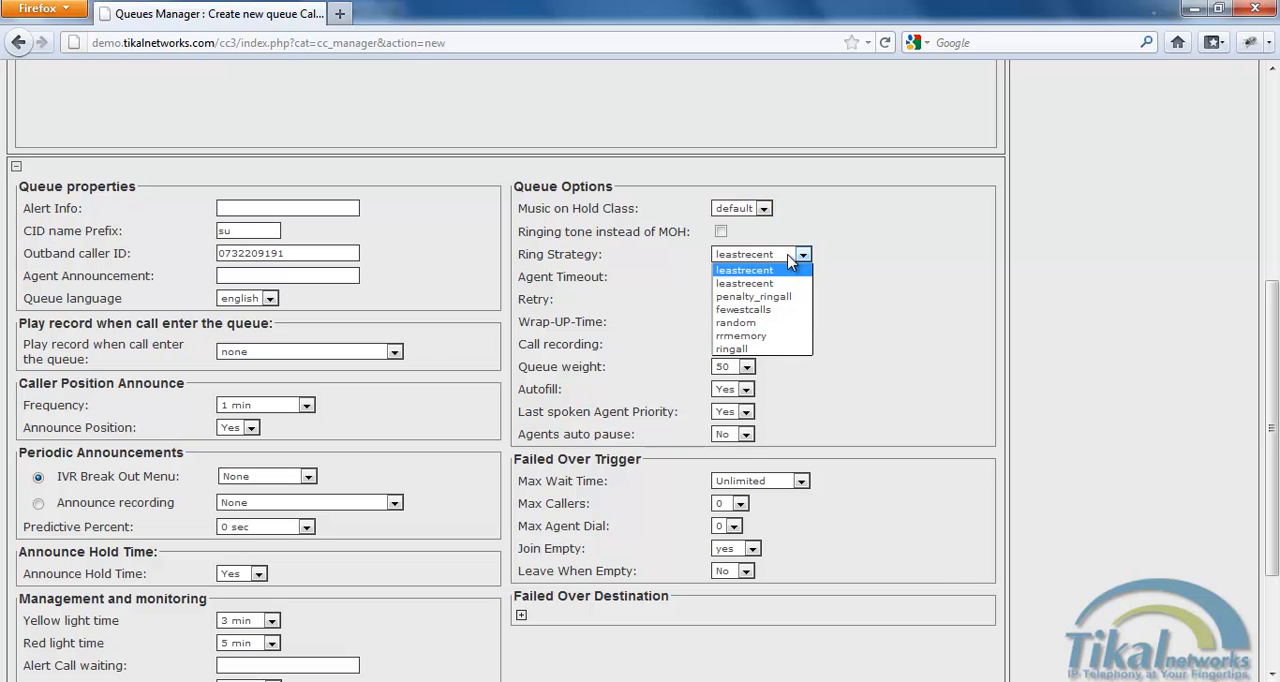
mouse_move(762, 283)
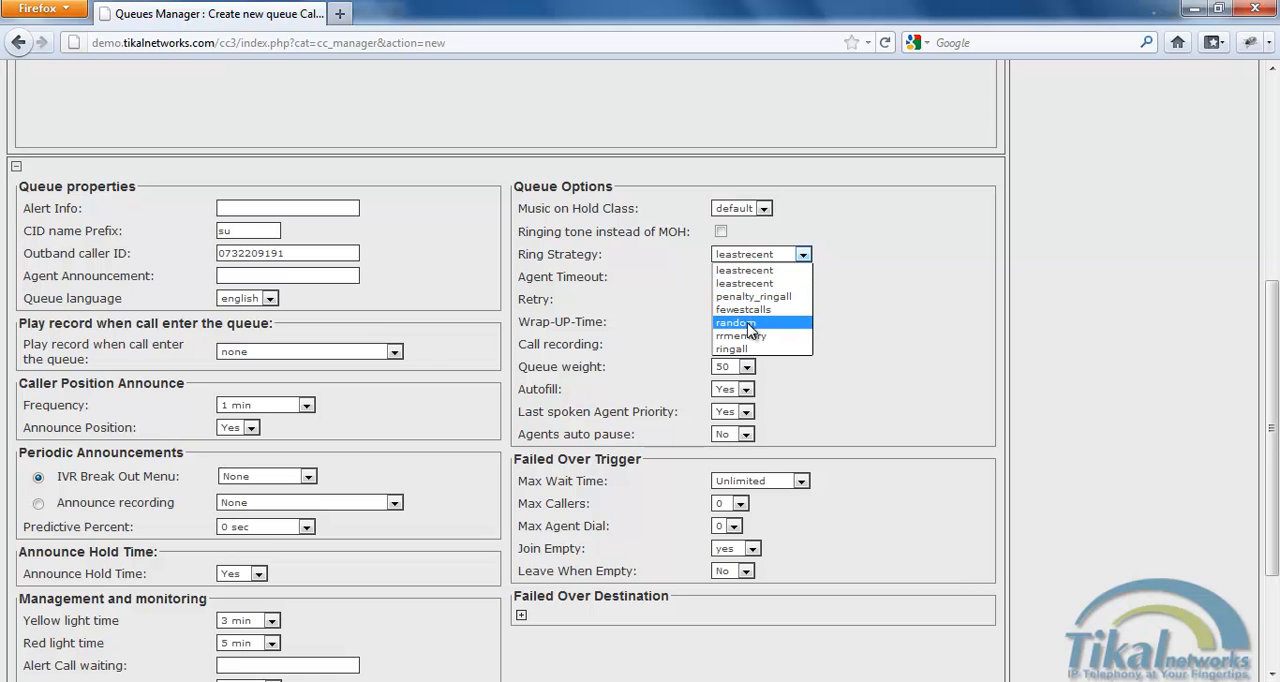
mouse_move(745, 309)
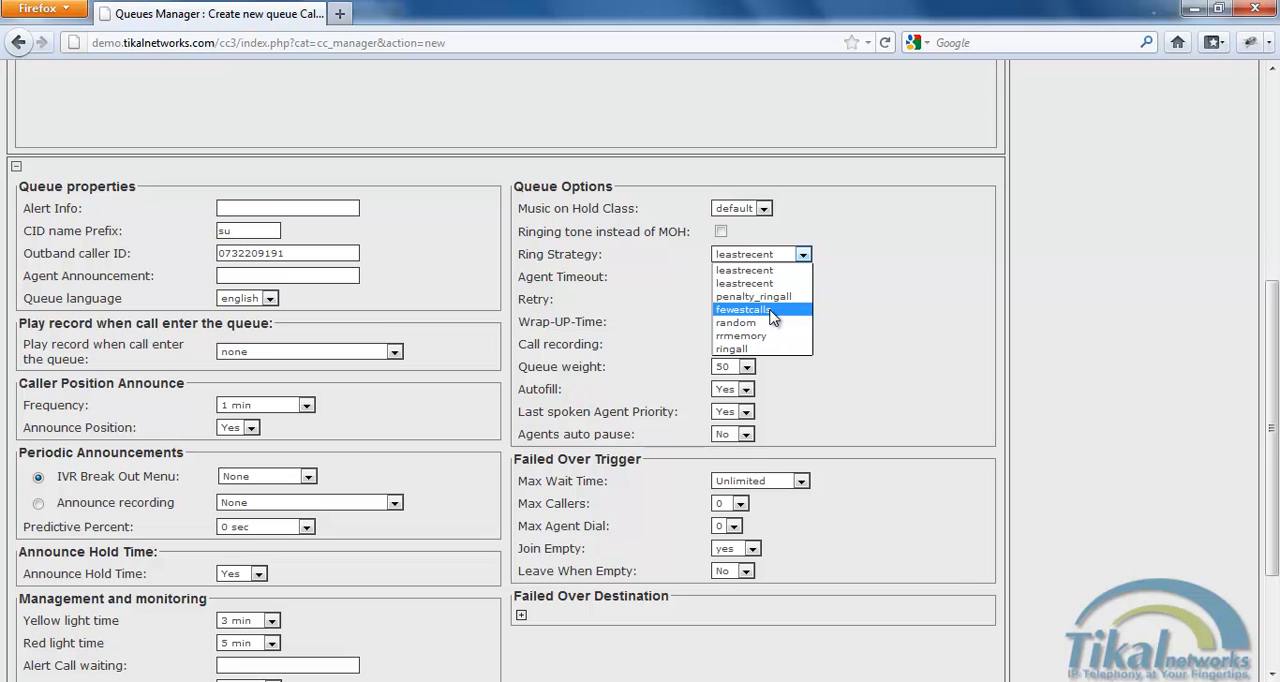
mouse_move(758, 283)
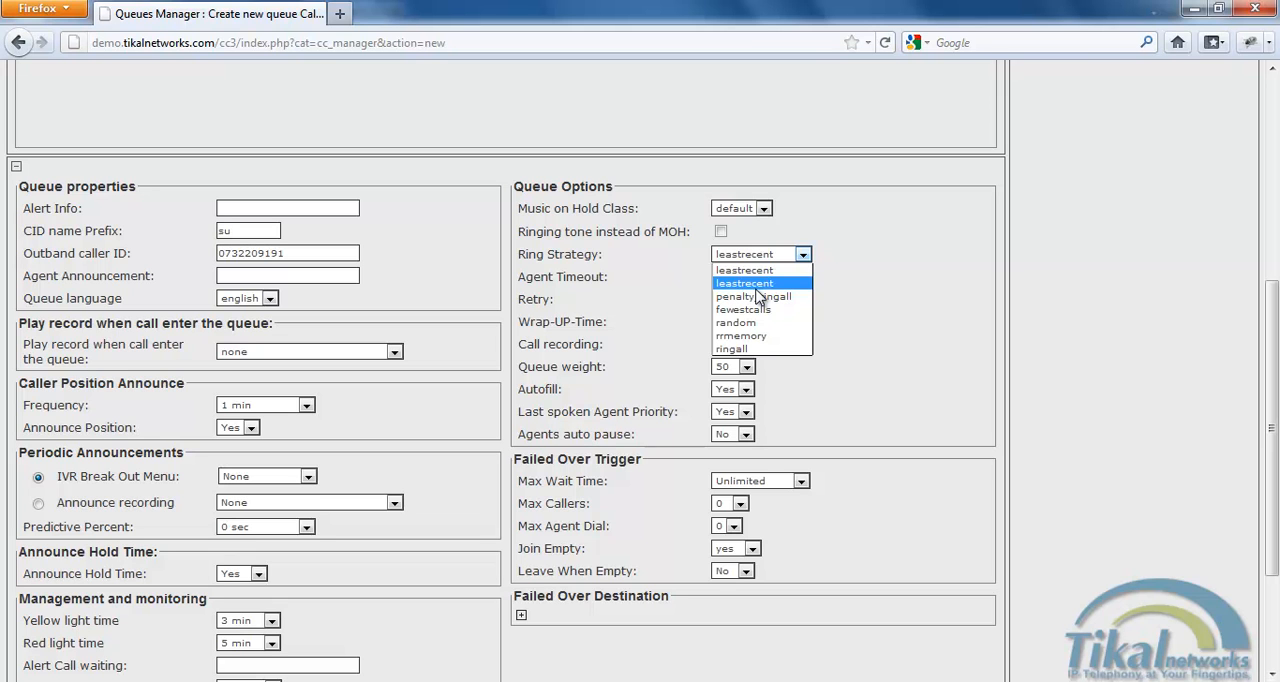
mouse_move(752, 296)
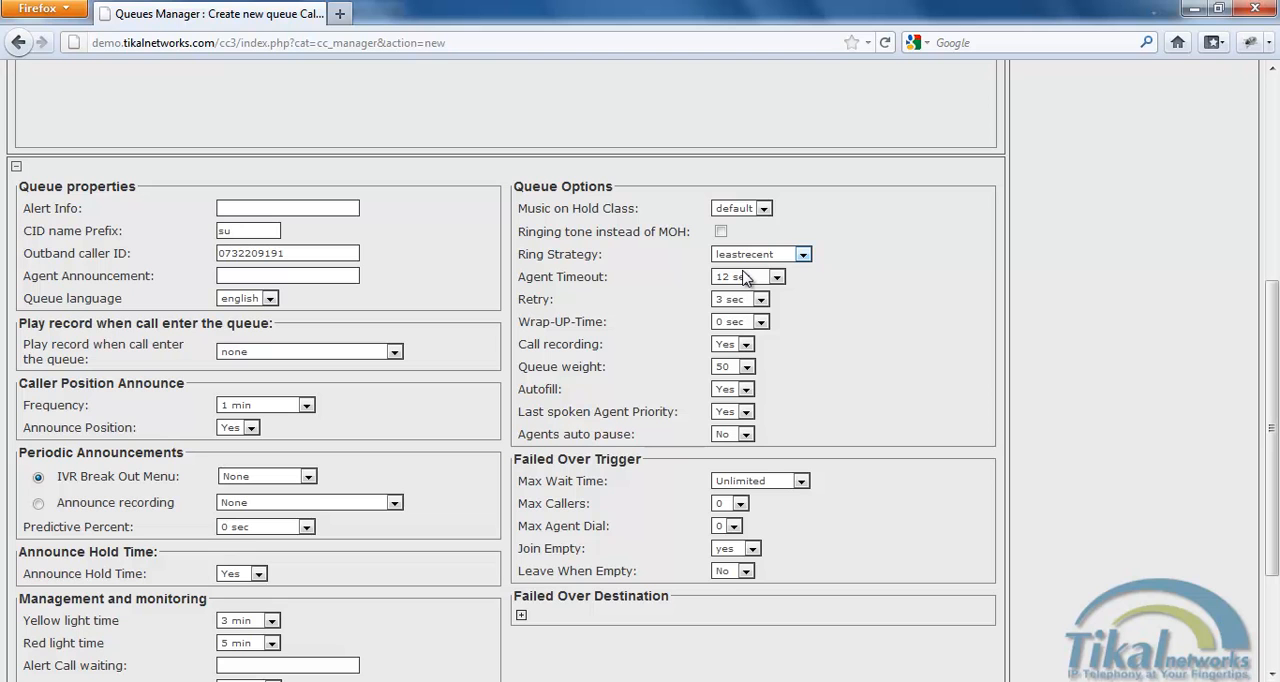
mouse_move(820, 285)
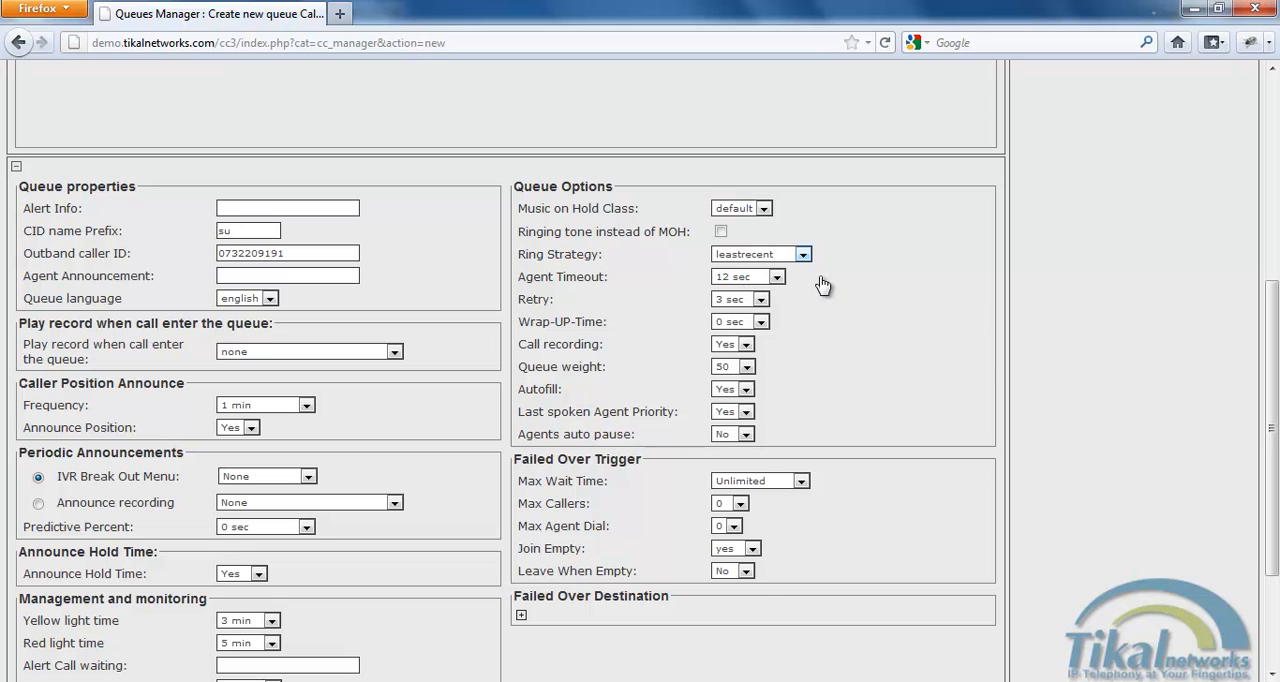
Set the Wrap-UP-Time dropdown to 15 sec, keeping ring strategy leastrecent.
click(761, 321)
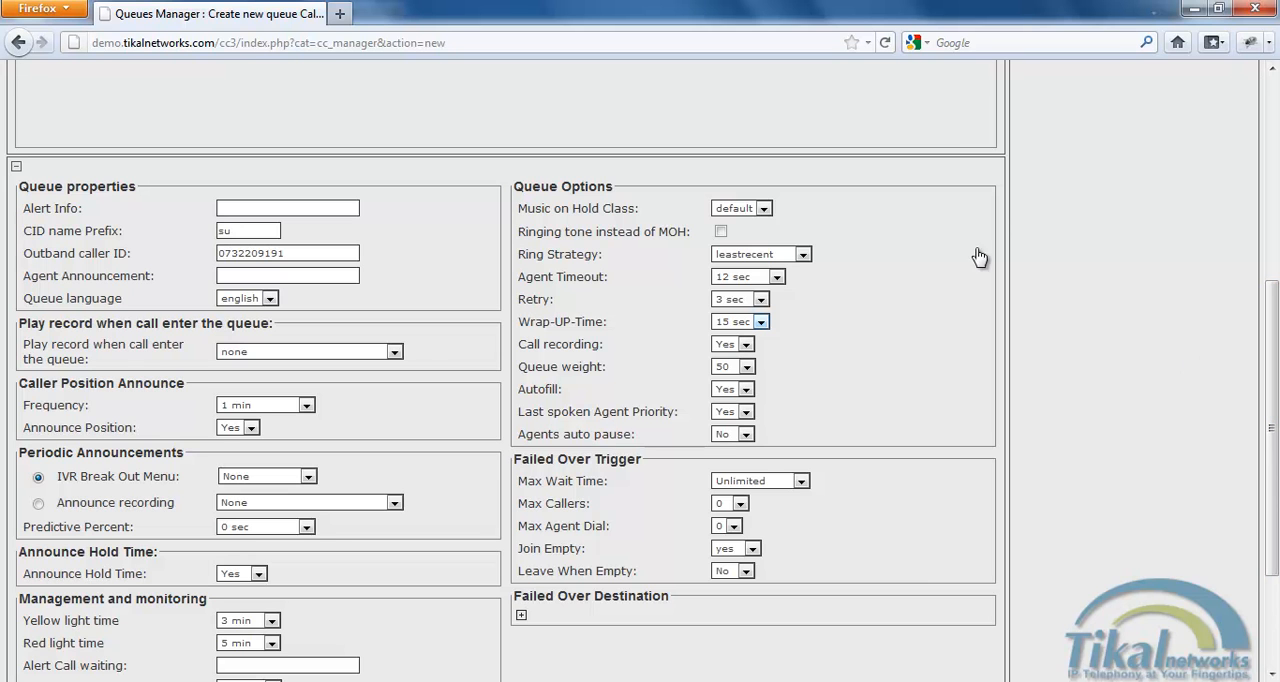
scroll(down, 3)
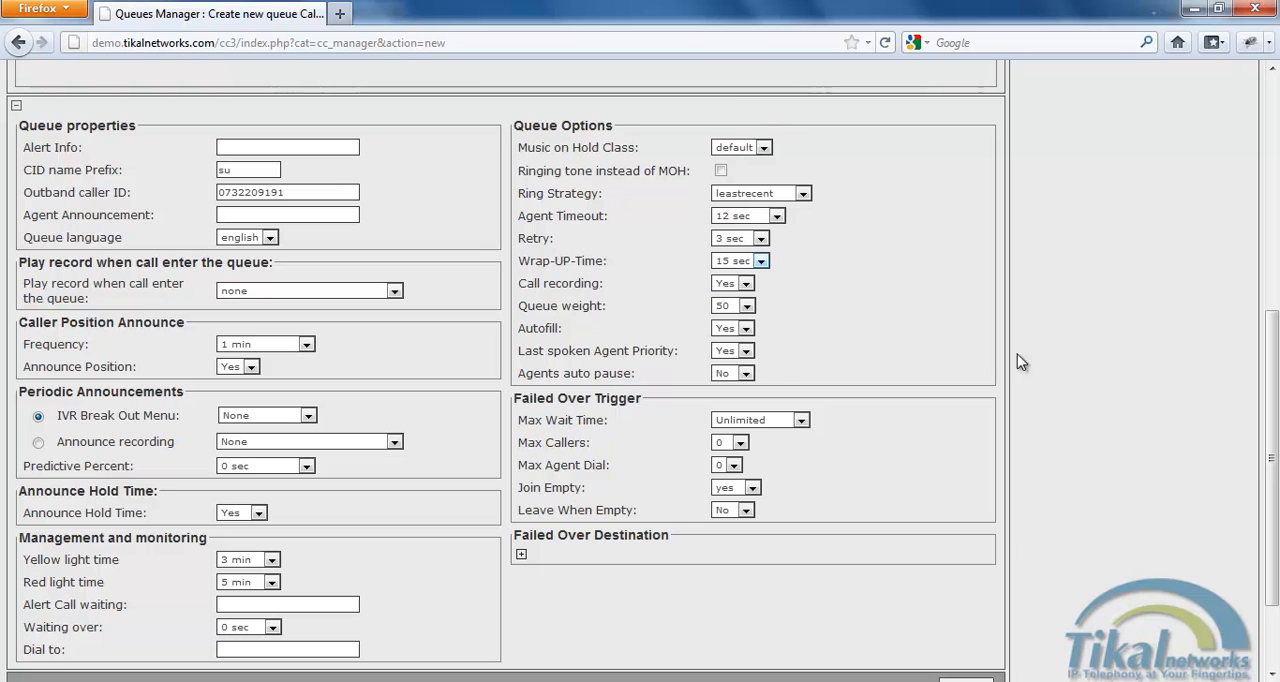
mouse_move(1096, 361)
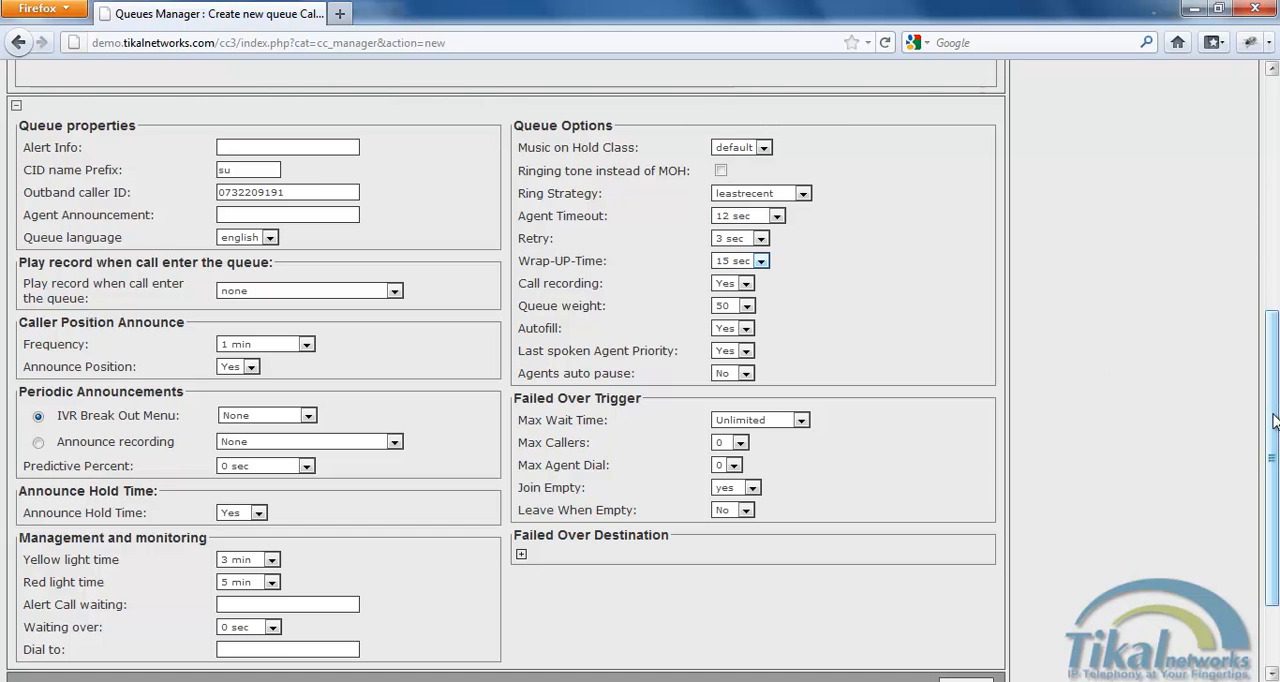
scroll(down, 3)
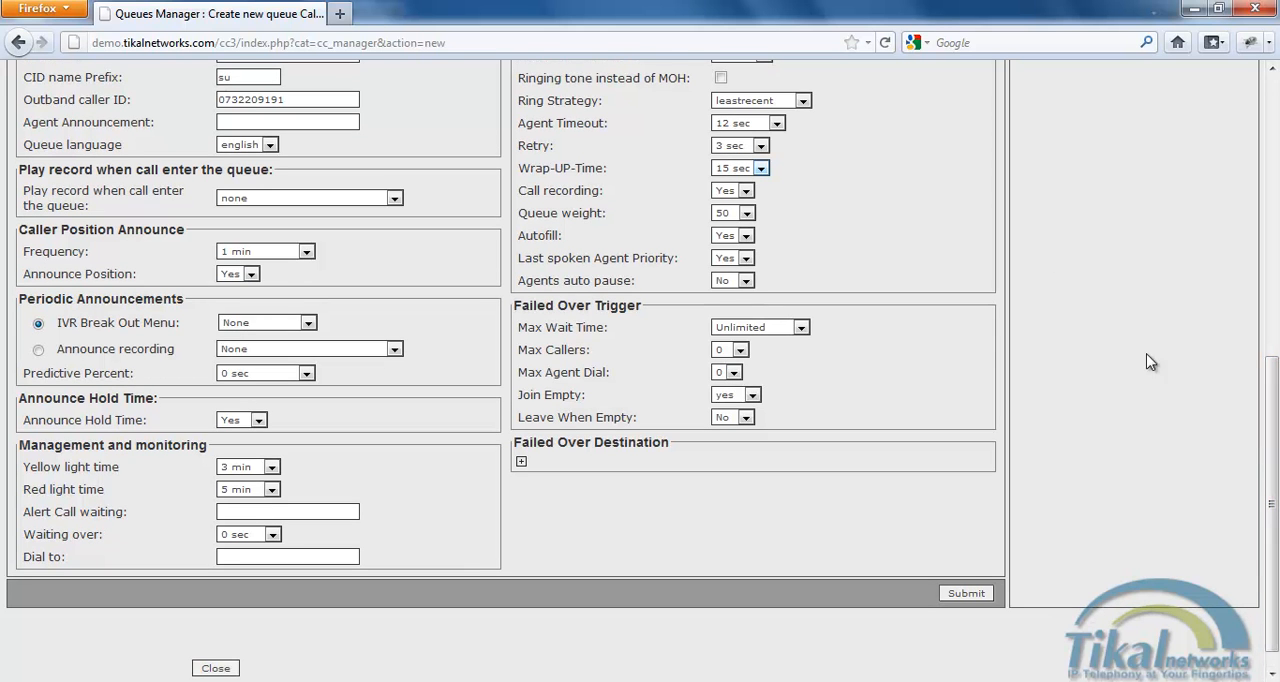
mouse_move(1114, 348)
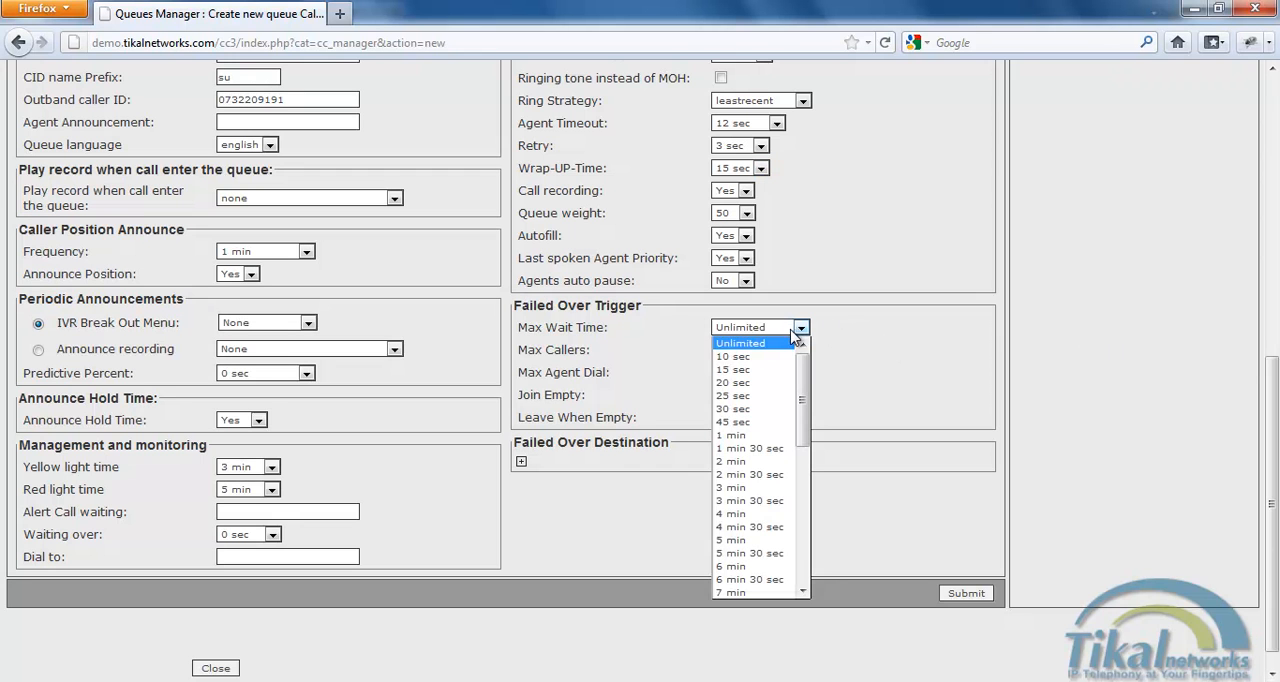
Set Max Wait Time to 5 min, Join Empty to No, and Leave When Empty to Yes.
click(731, 540)
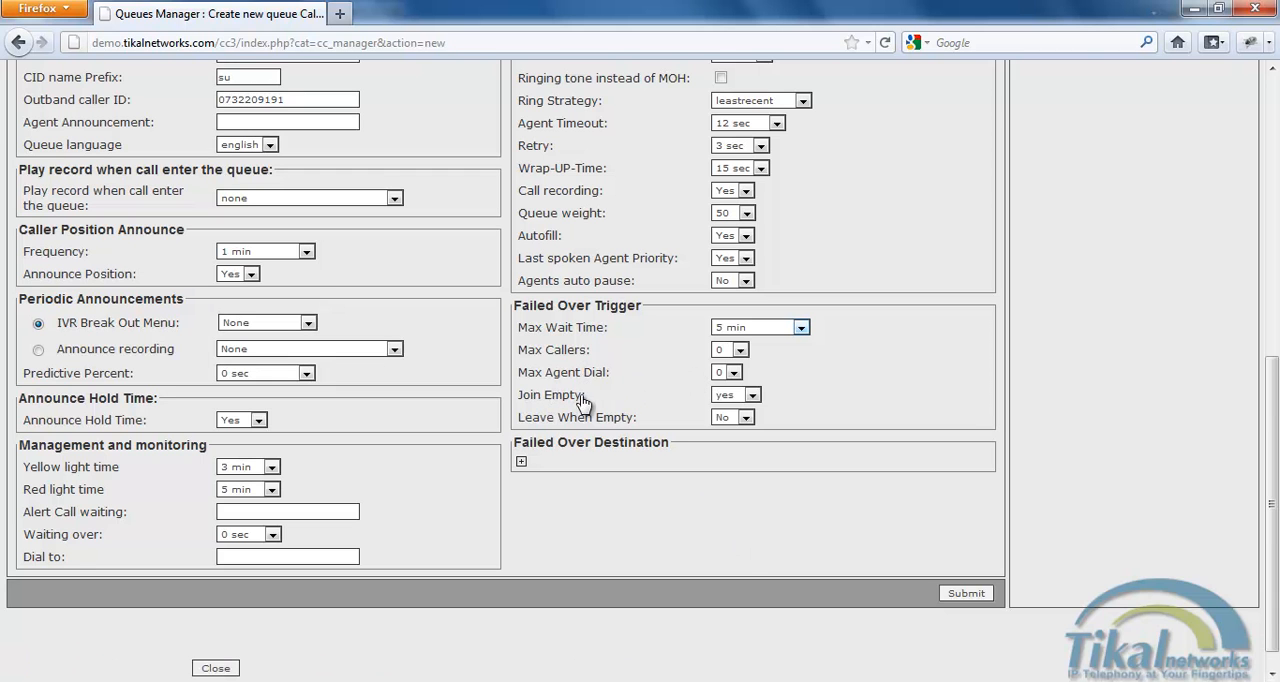
mouse_move(611, 403)
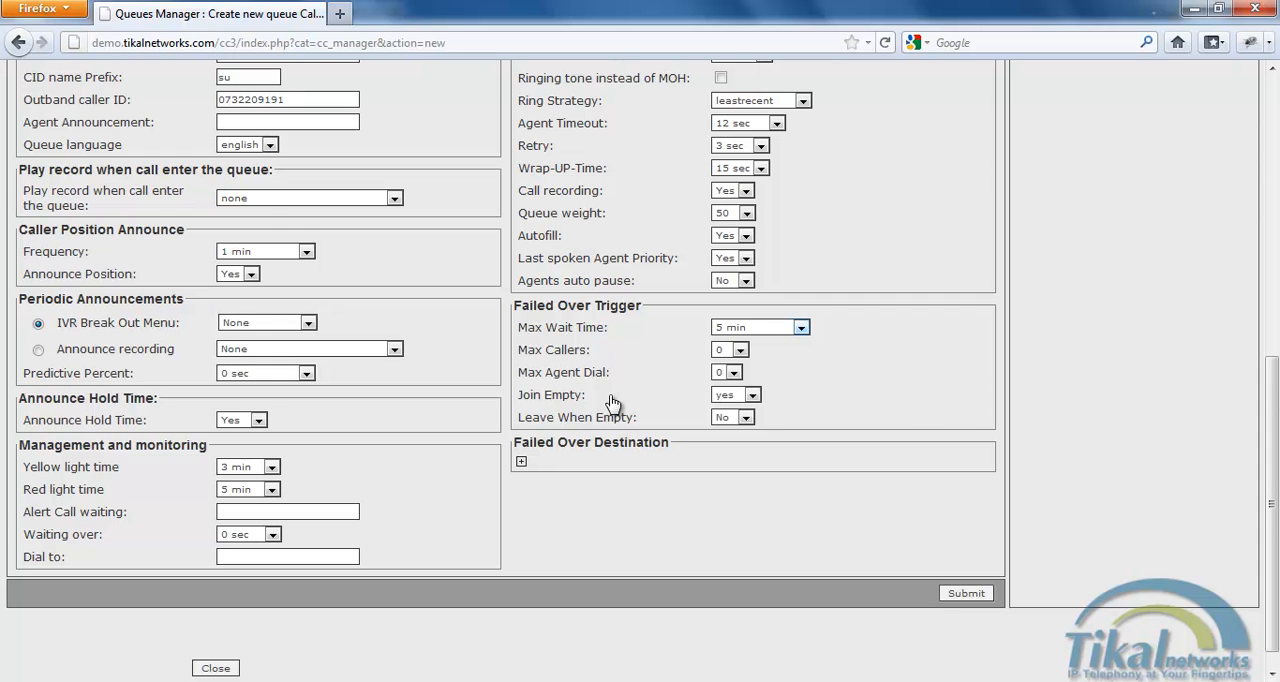
click(736, 444)
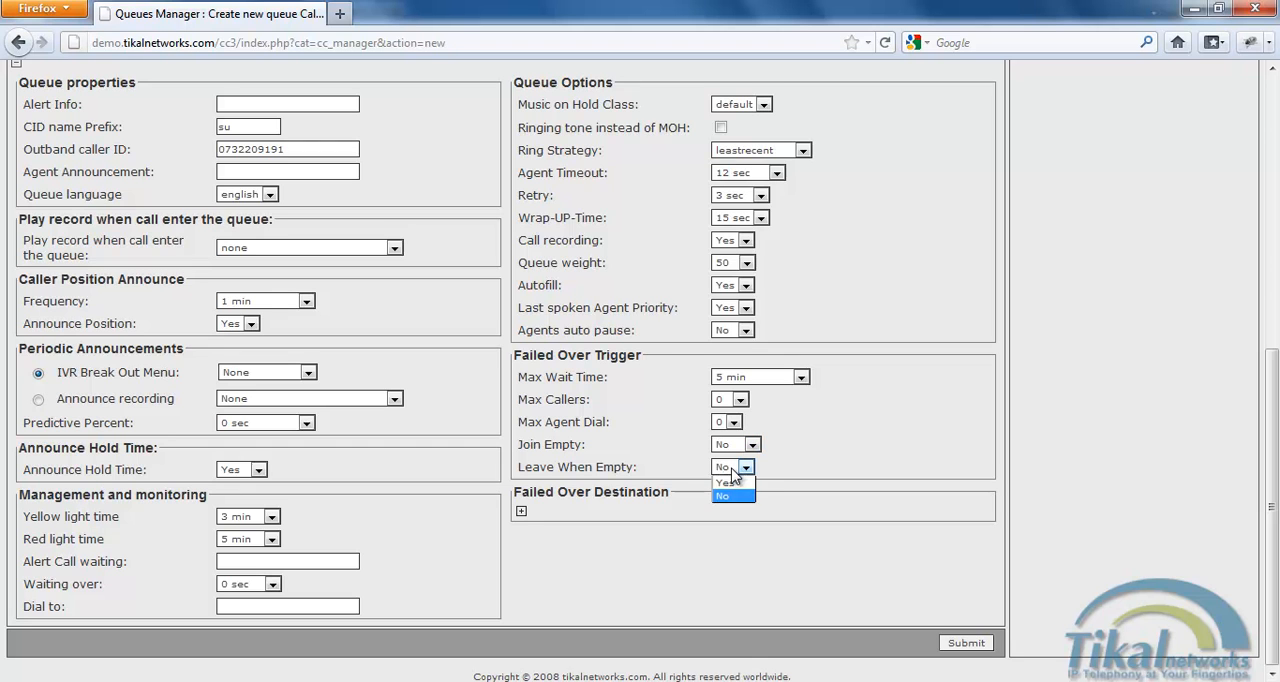
click(725, 483)
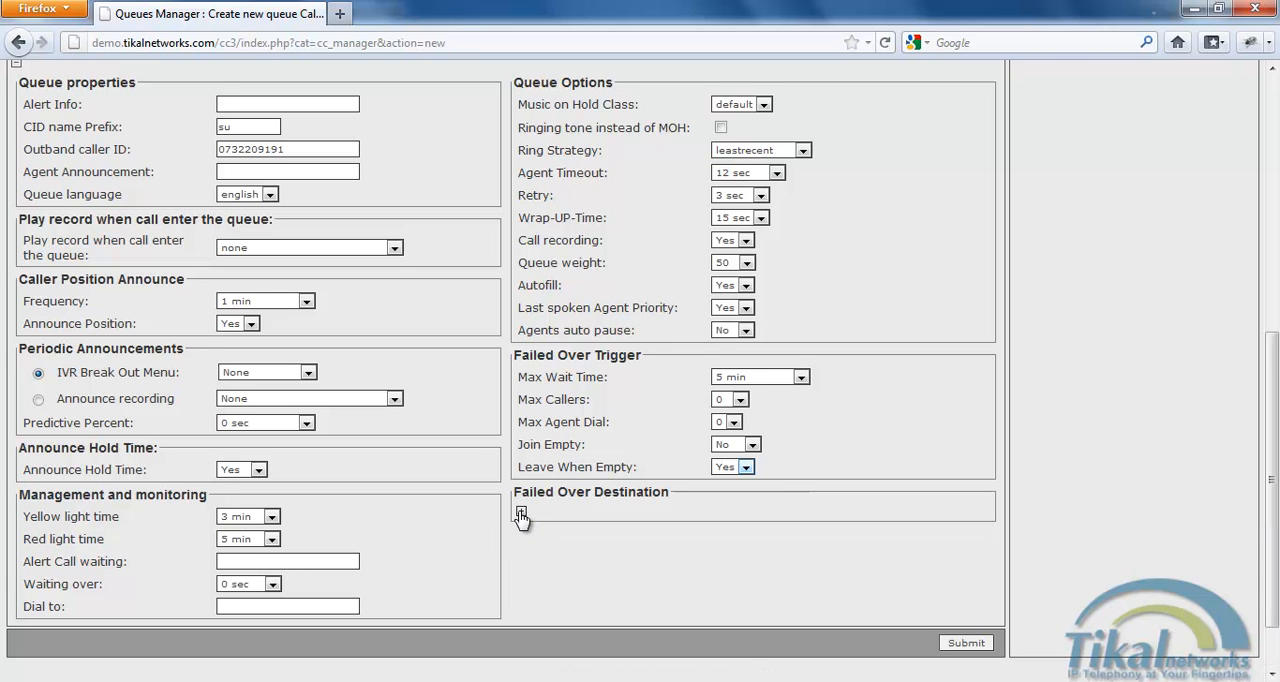
Route failed-over calls to Extensions, 1010 Demo 10.
click(521, 517)
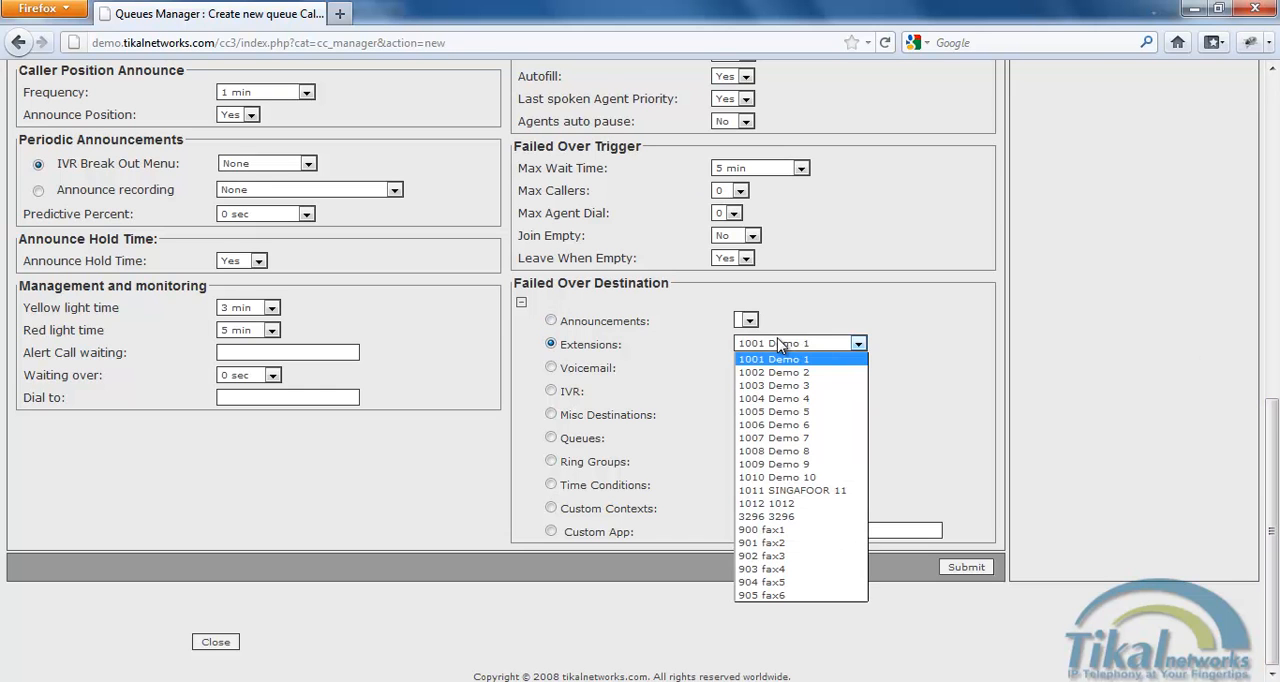
click(777, 477)
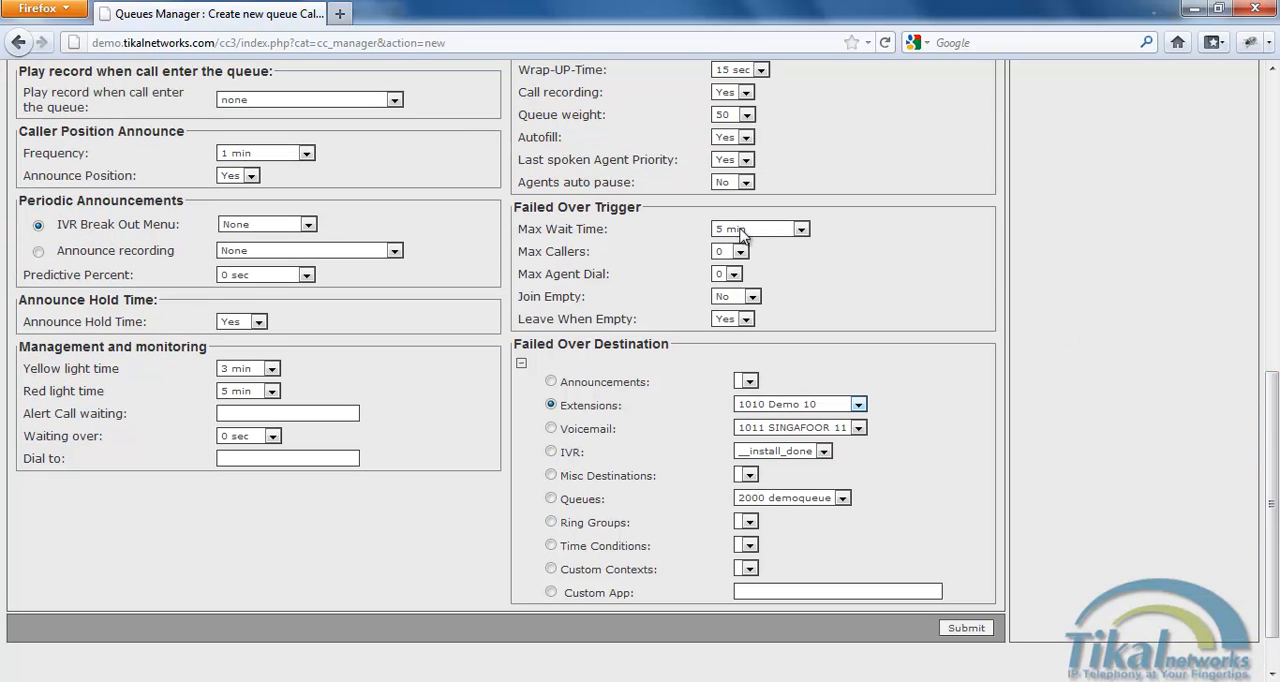
mouse_move(1060, 323)
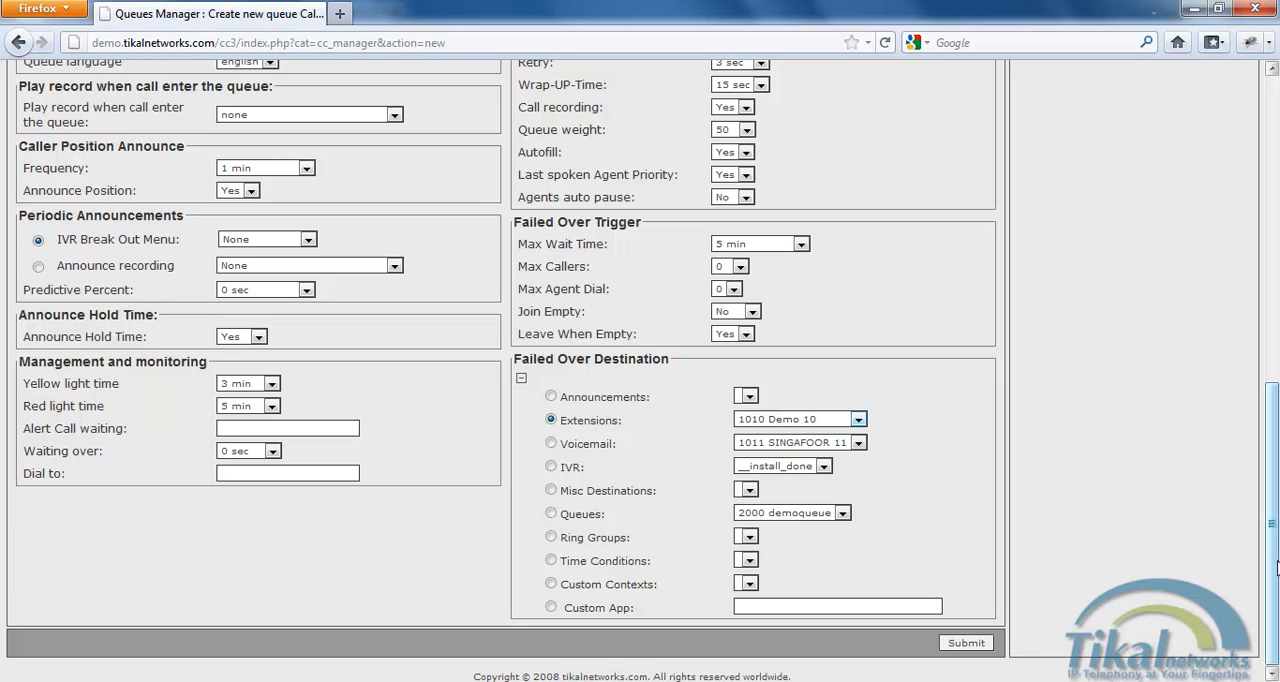
Submit the queue, then reopen 2002 demoqueue2 to confirm Demo1 and Demo3 are assigned.
click(964, 642)
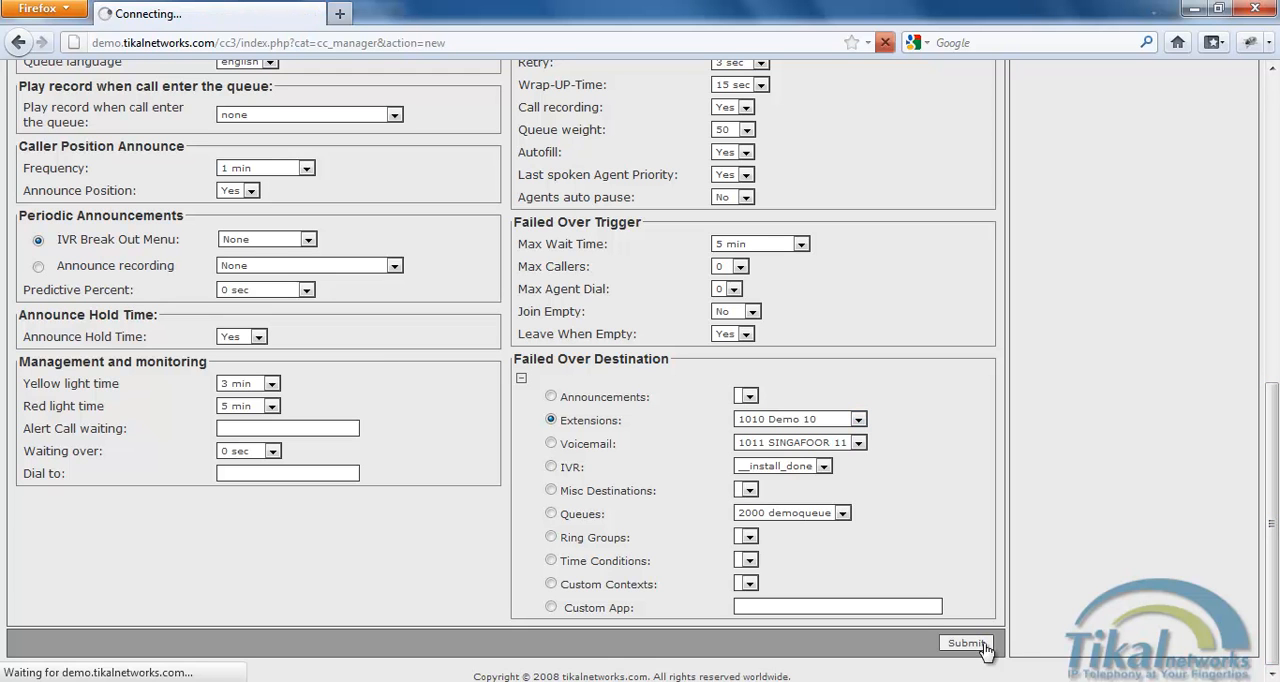
click(965, 643)
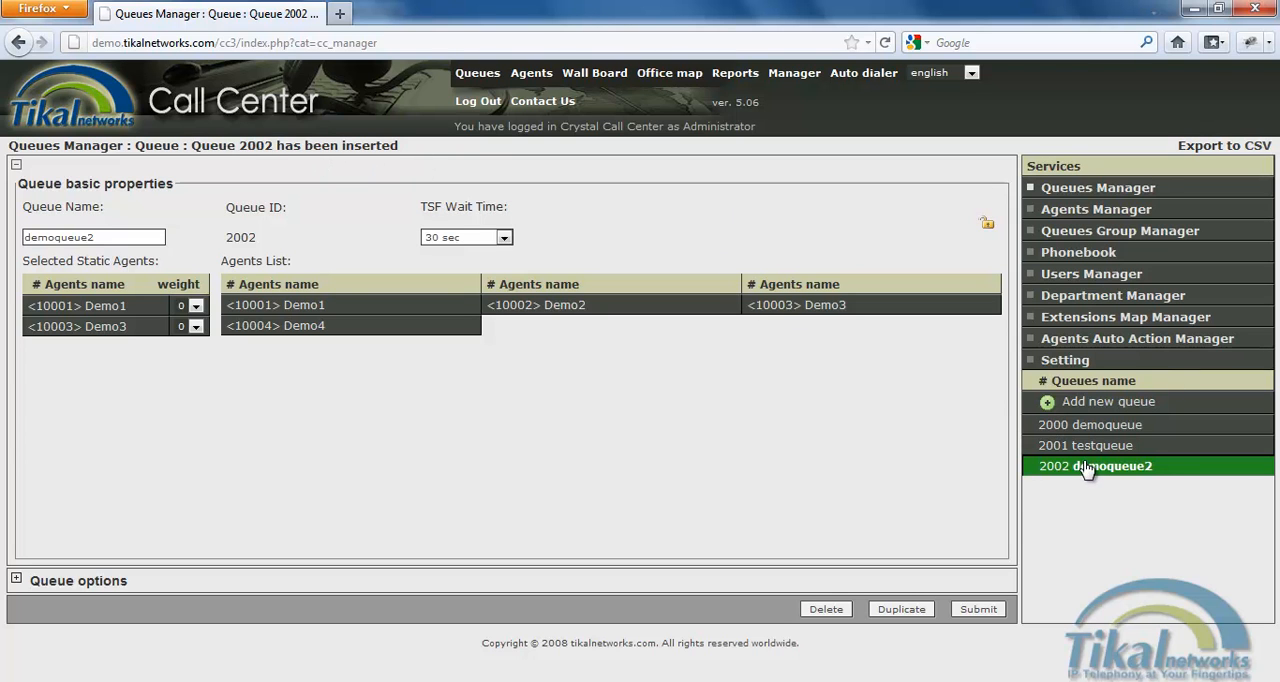
click(1095, 466)
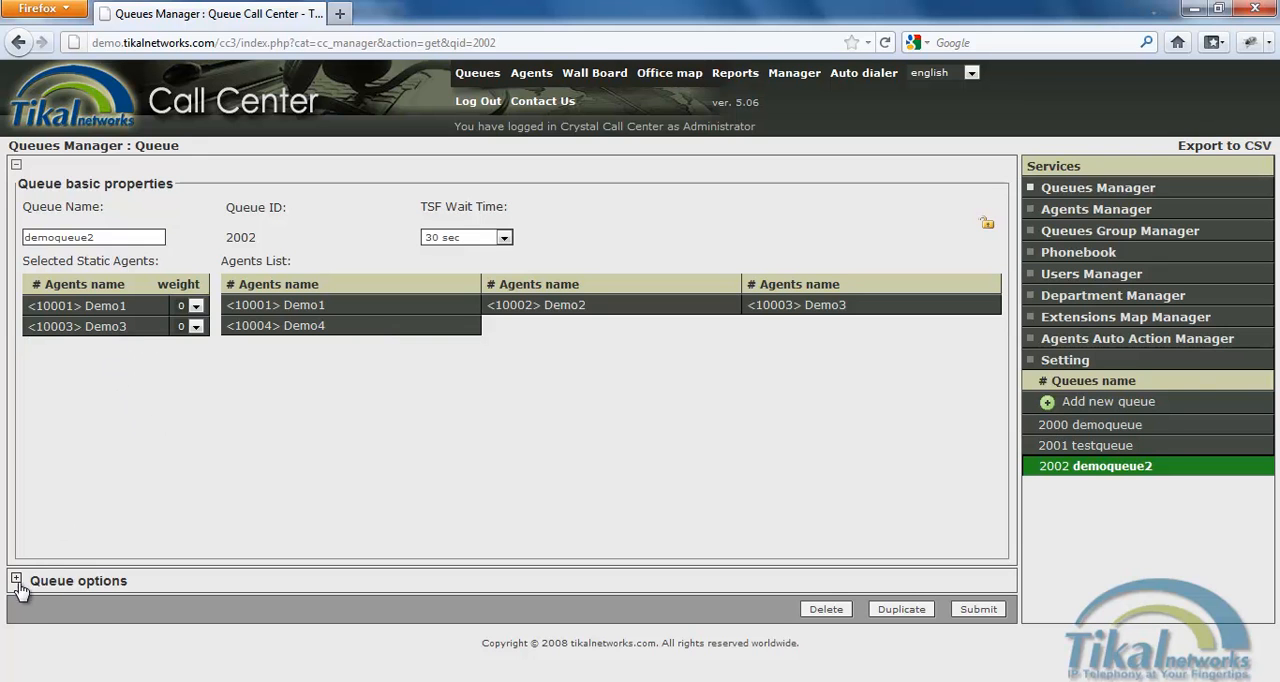
click(16, 580)
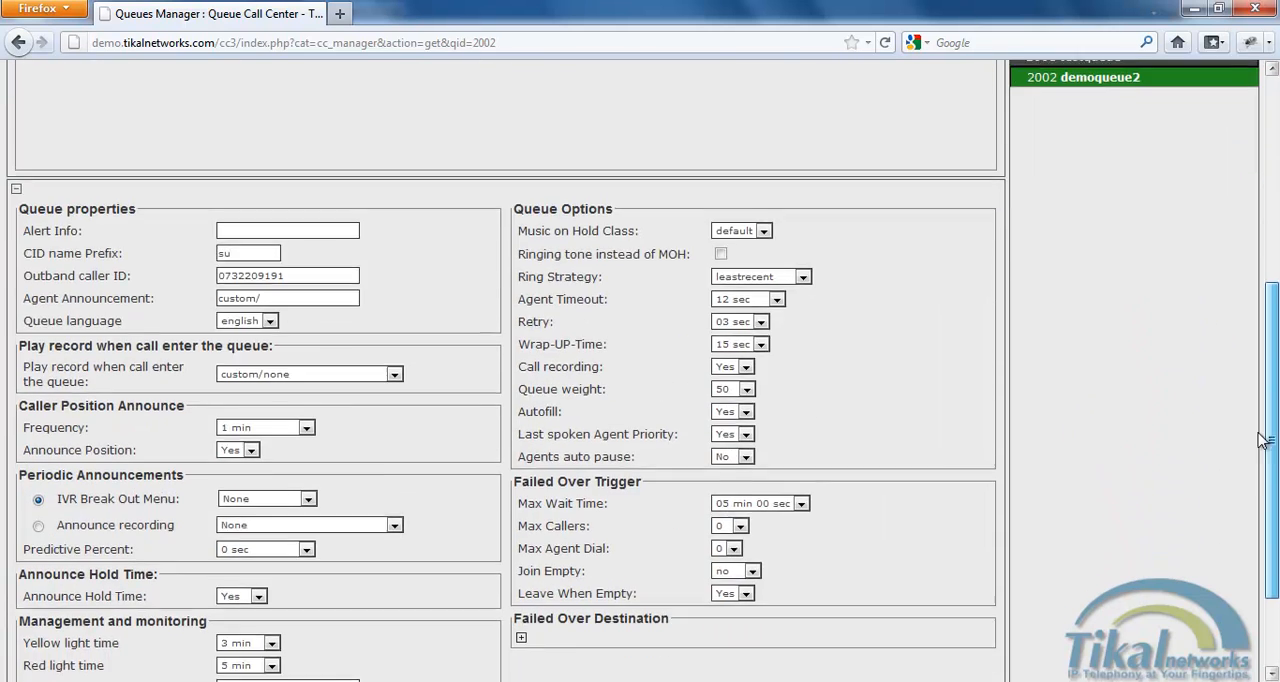
mouse_move(1263, 448)
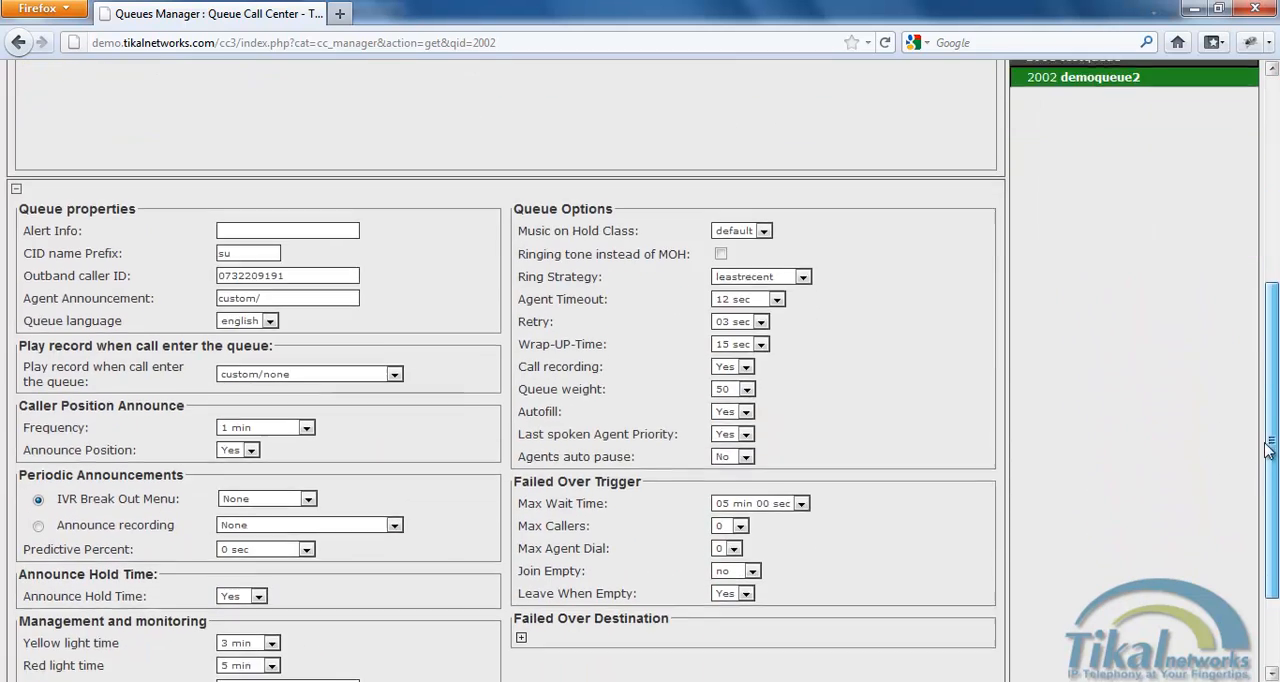
scroll(down, 3)
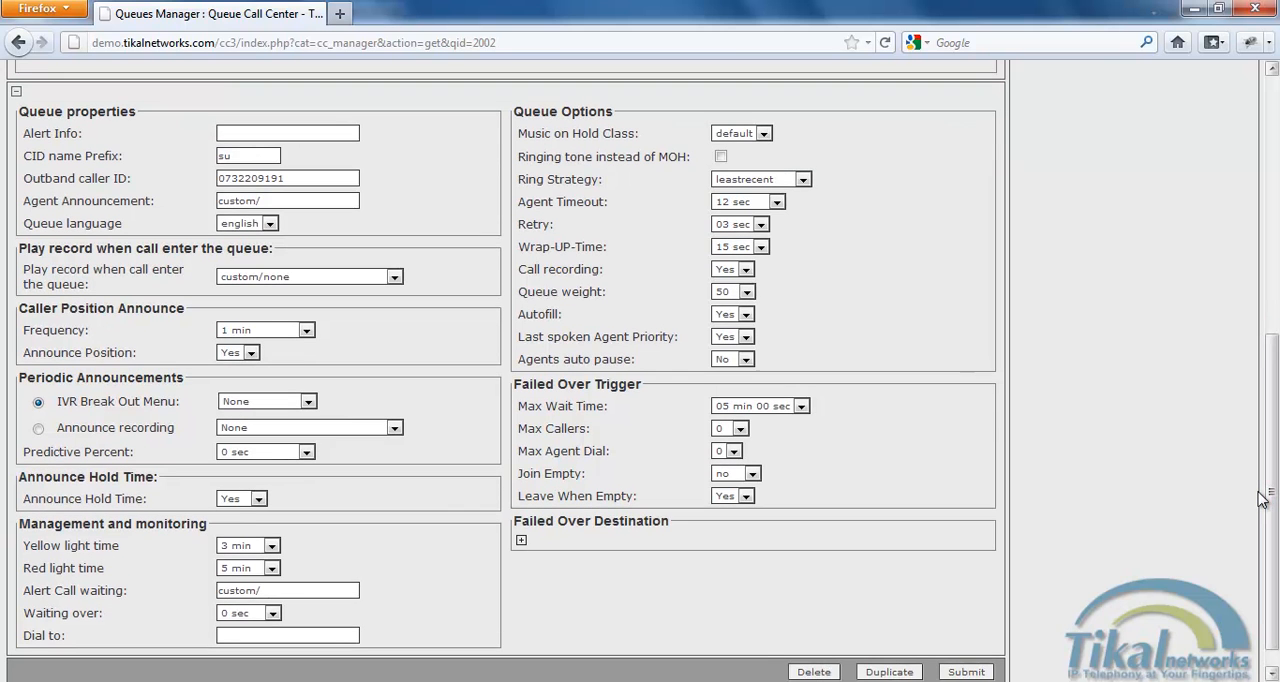